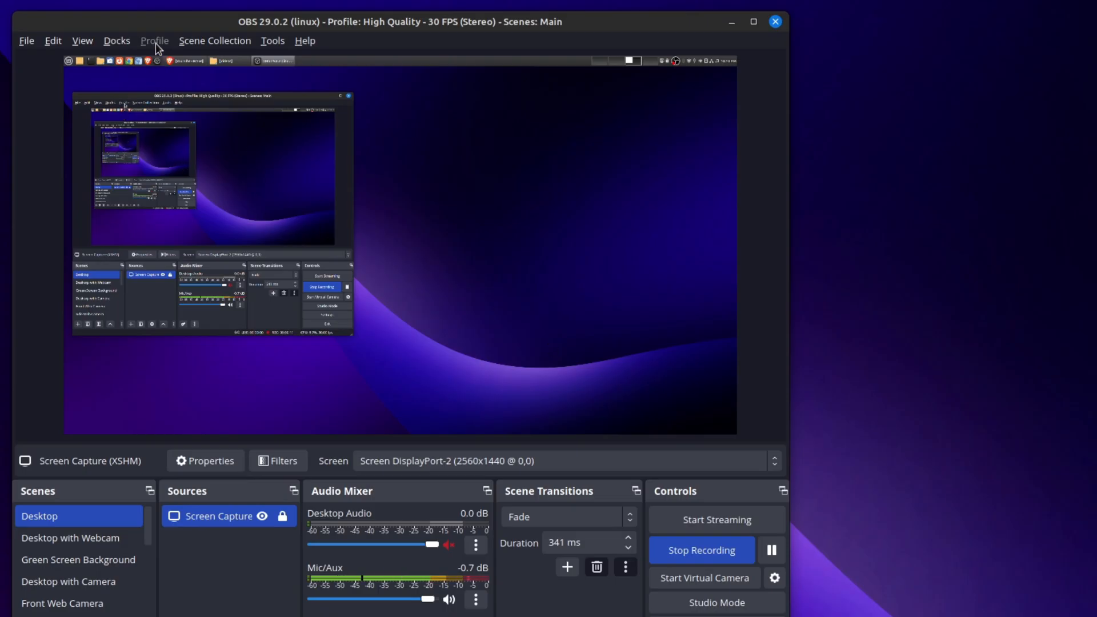
pyautogui.moveTo(469, 193)
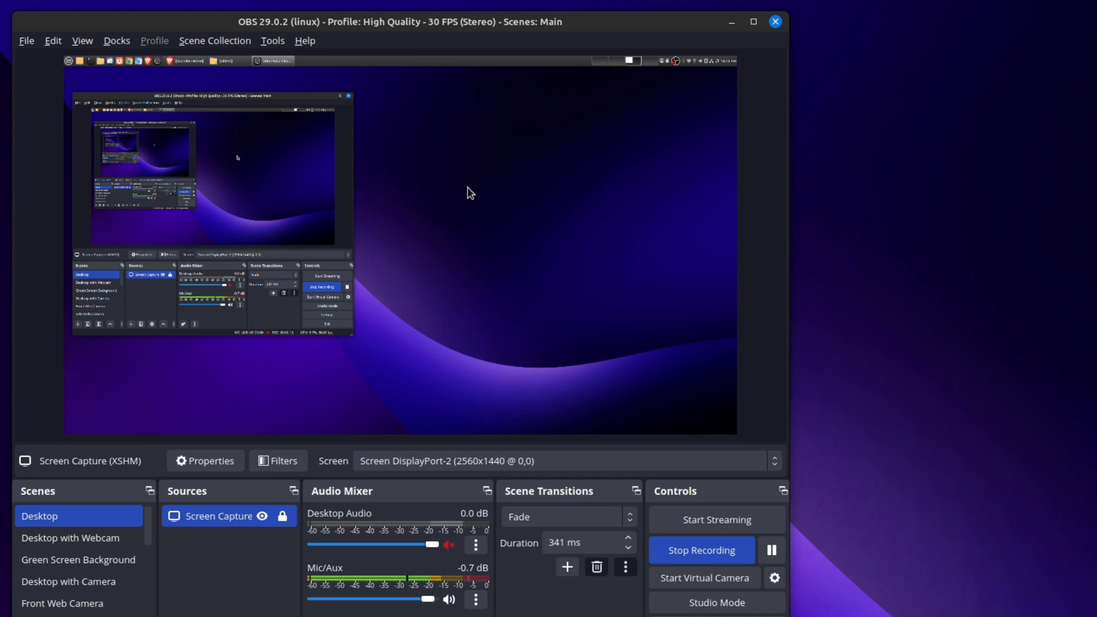
pyautogui.moveTo(487, 267)
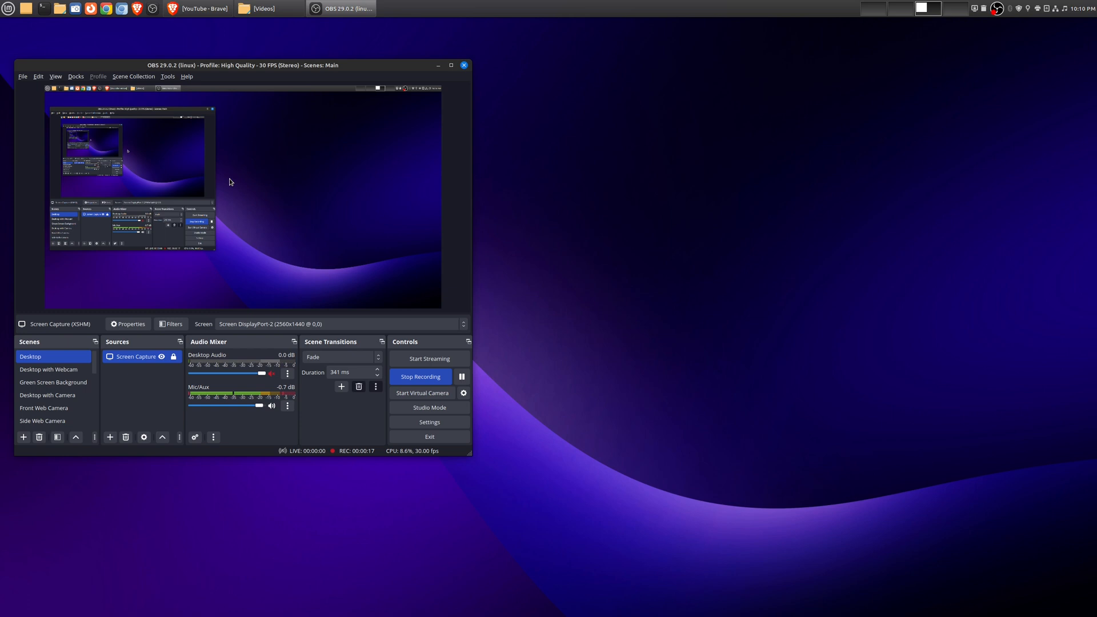
pyautogui.moveTo(278, 203)
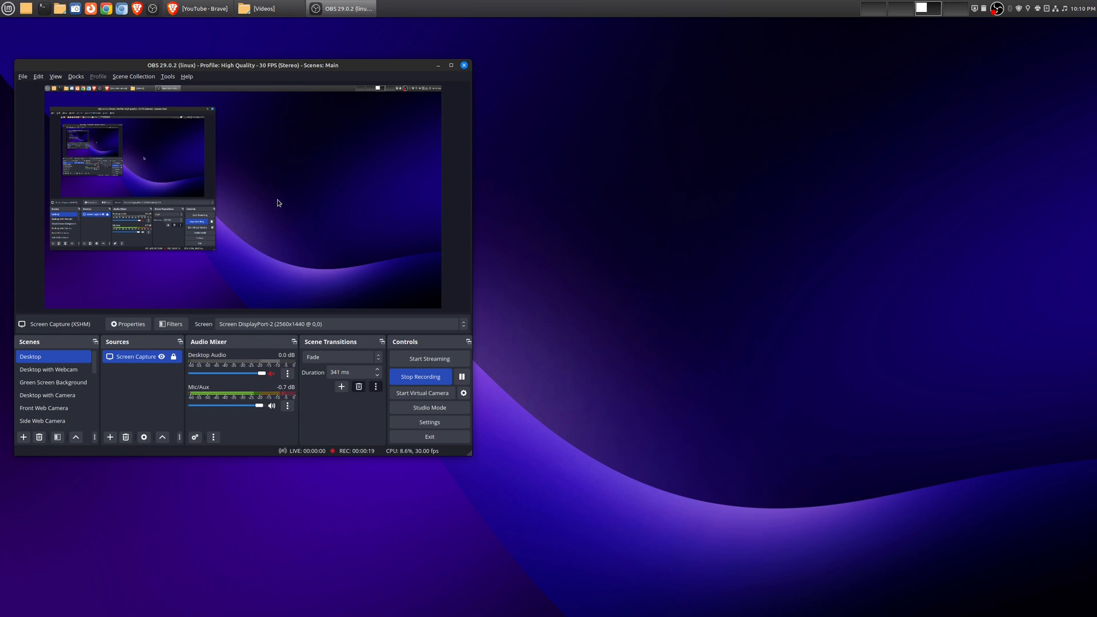
pyautogui.moveTo(355, 226)
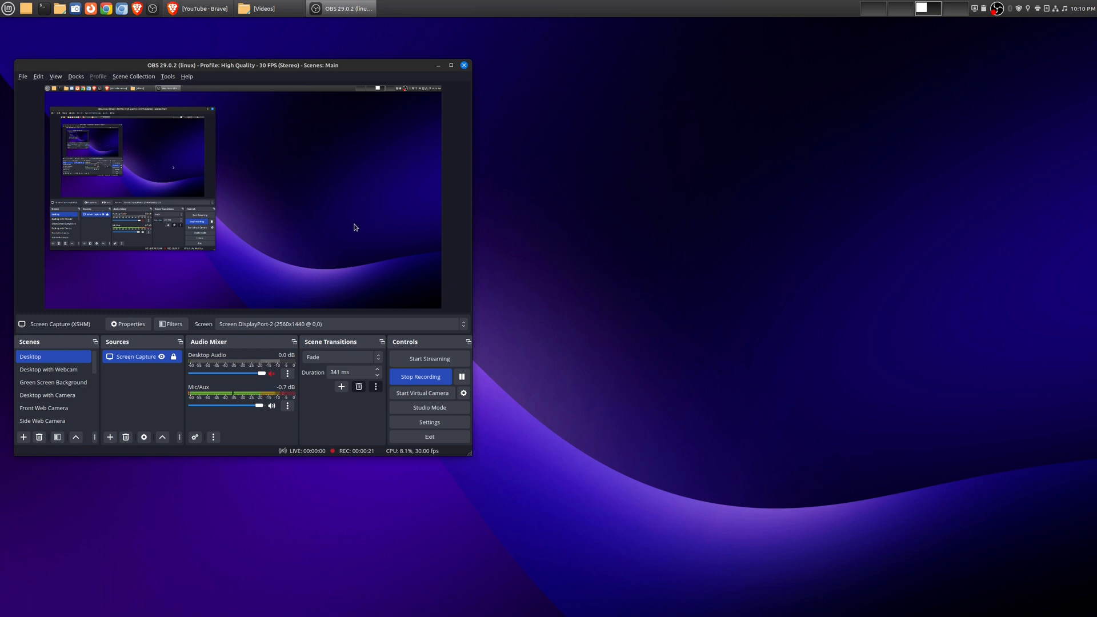
pyautogui.moveTo(410, 228)
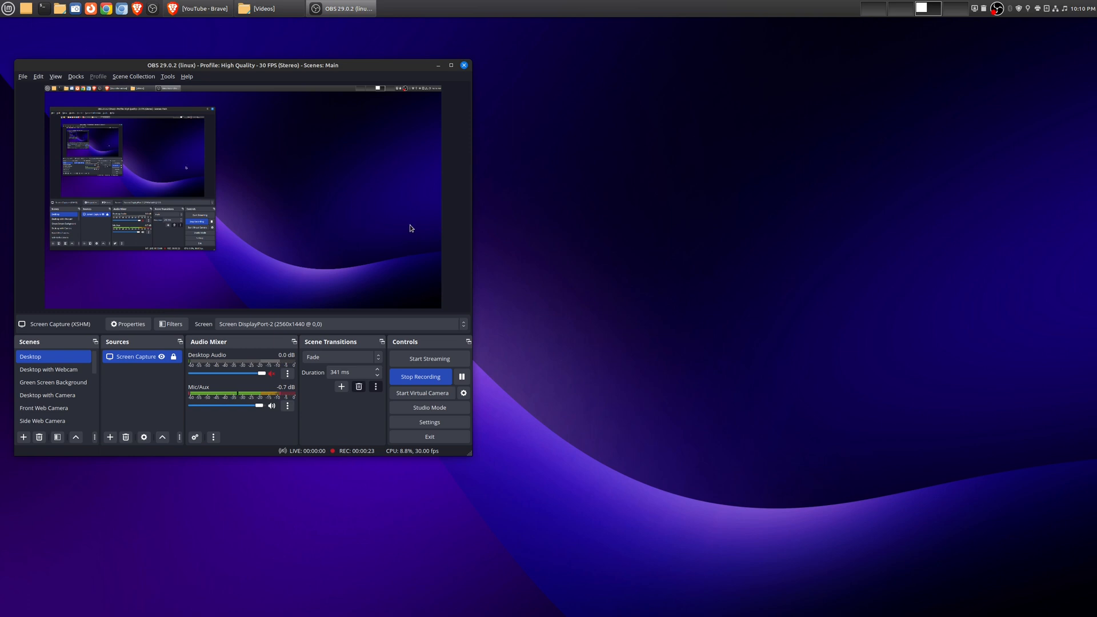
pyautogui.moveTo(362, 238)
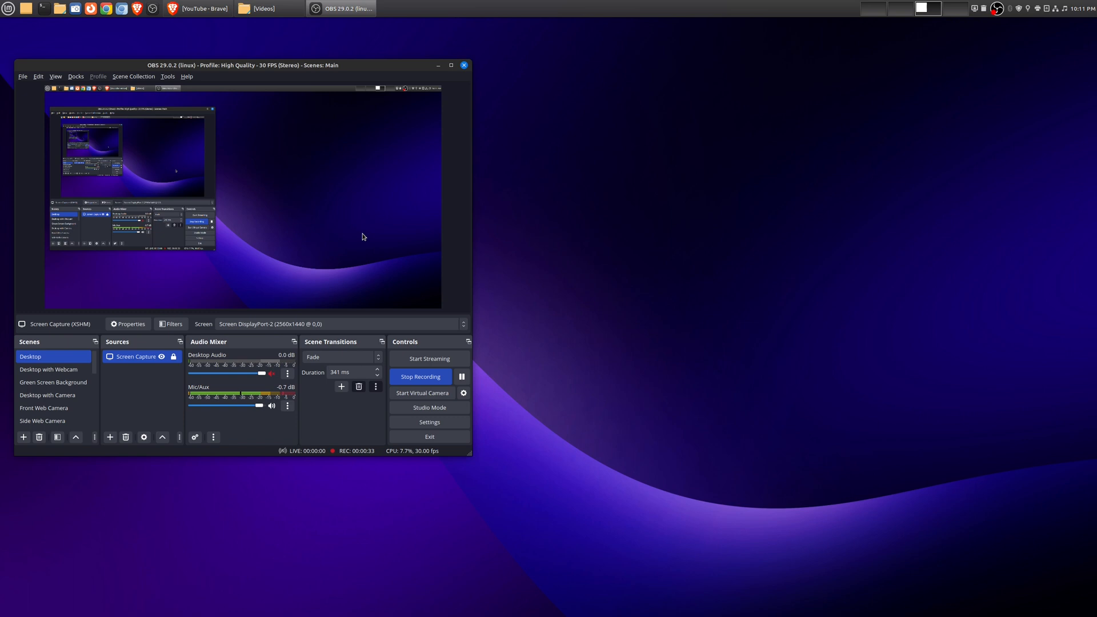
pyautogui.moveTo(304, 168)
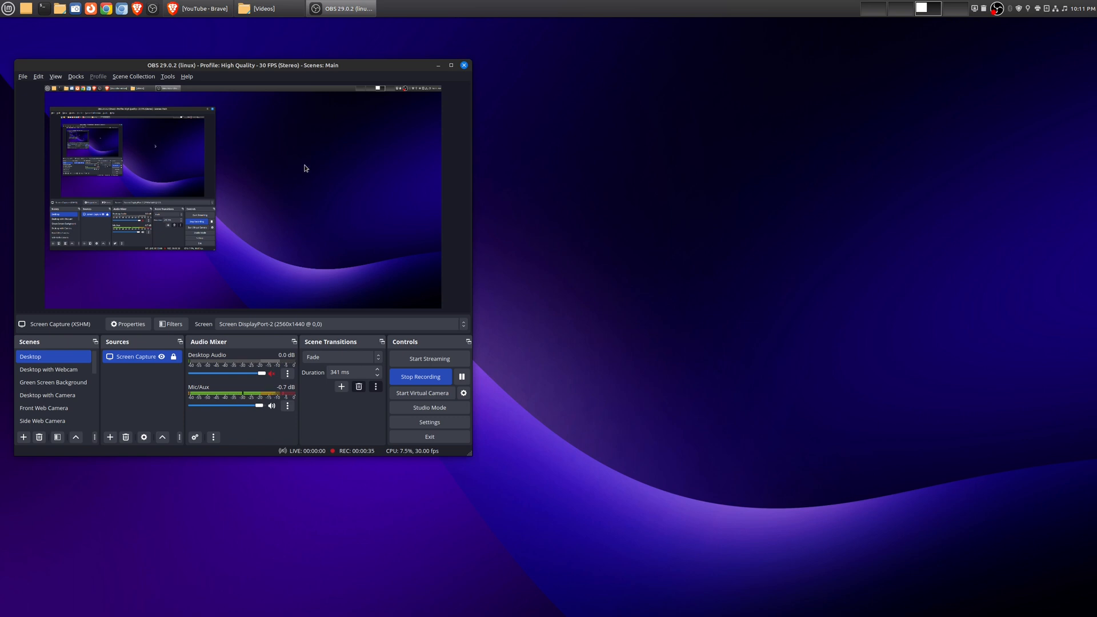
pyautogui.moveTo(279, 194)
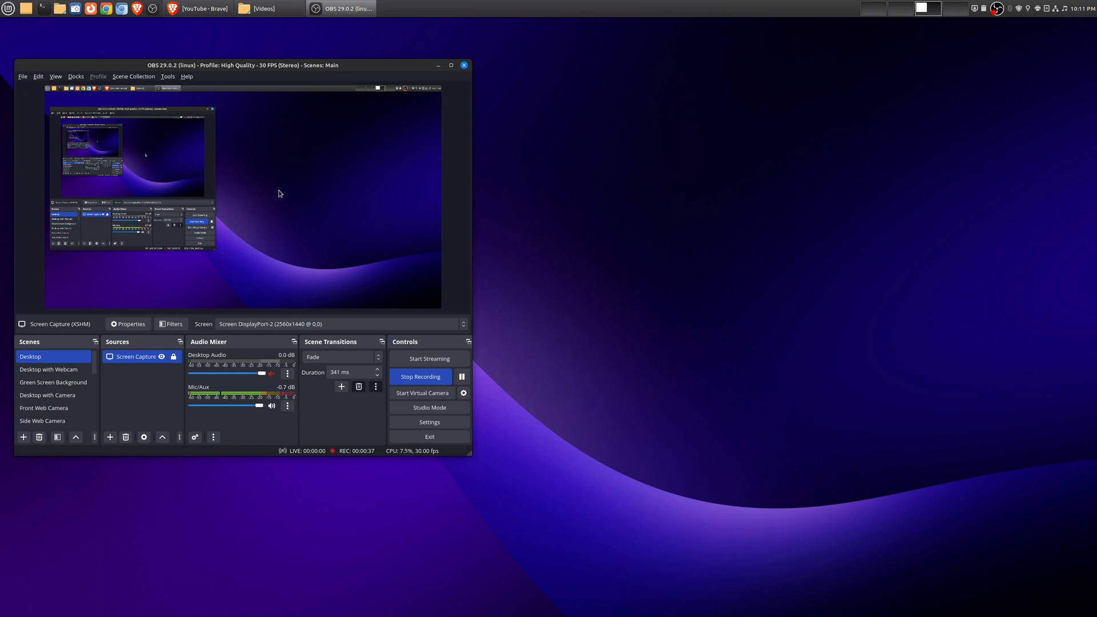
pyautogui.moveTo(556, 238)
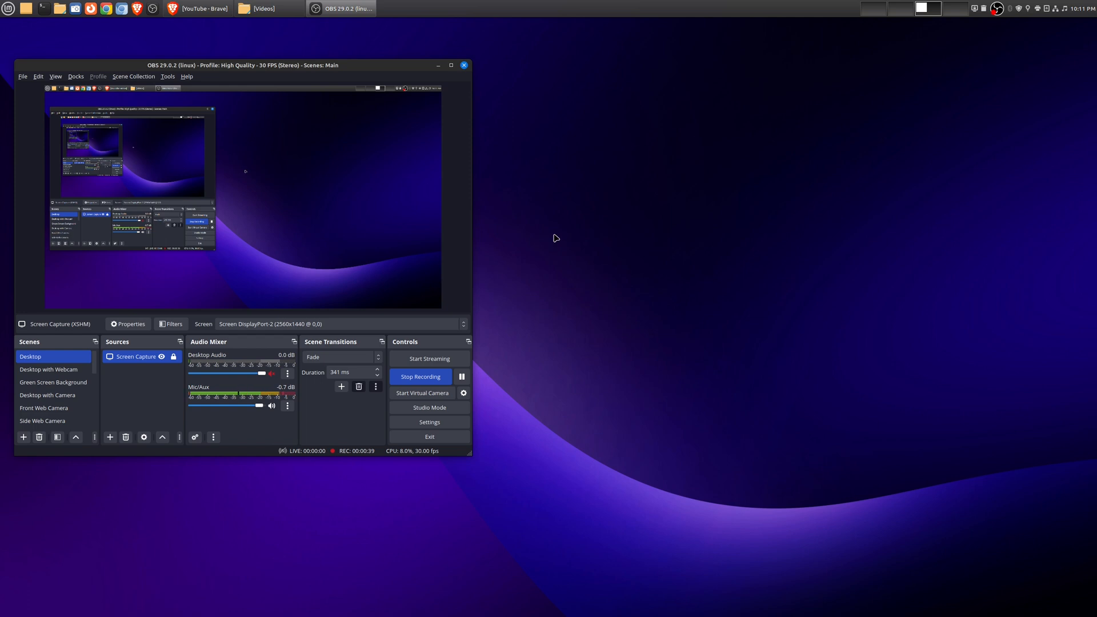
pyautogui.moveTo(500, 120)
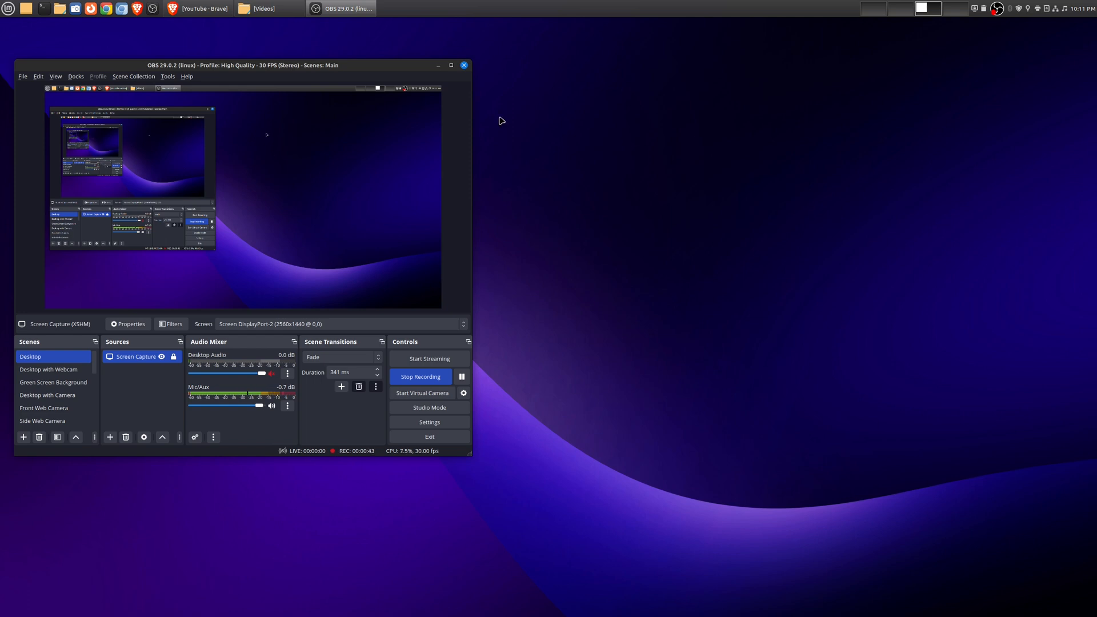
pyautogui.moveTo(594, 243)
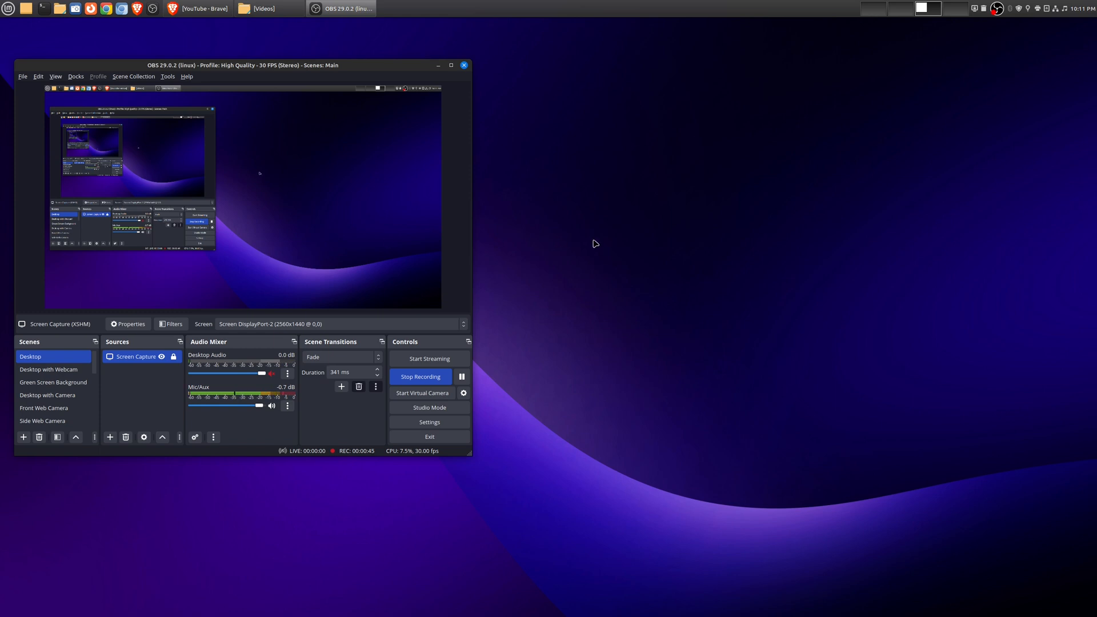
pyautogui.moveTo(384, 244)
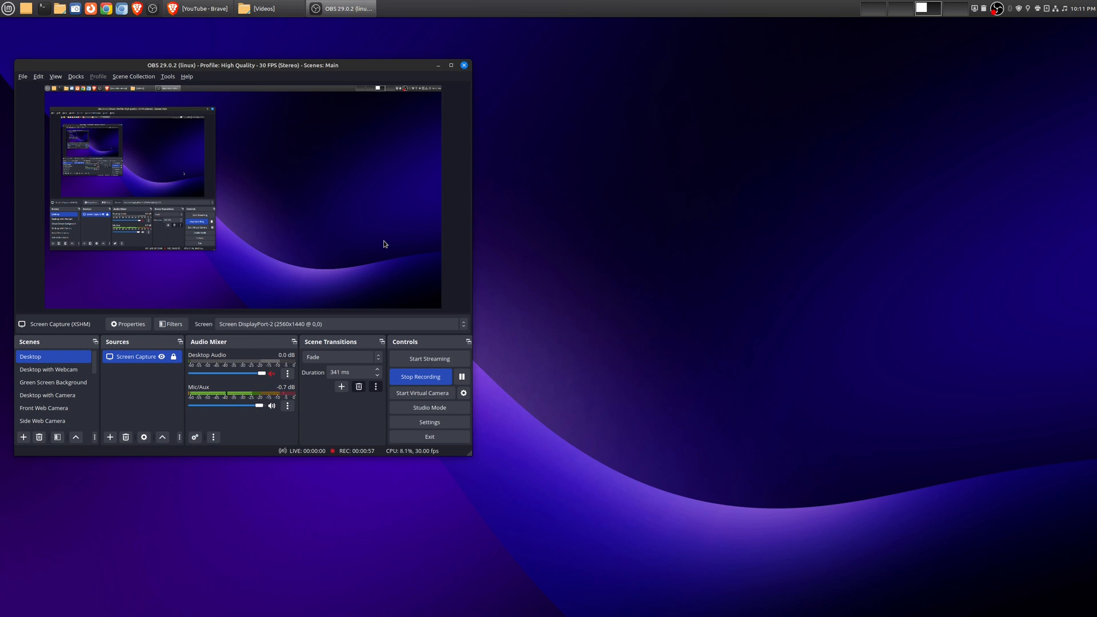
pyautogui.moveTo(347, 204)
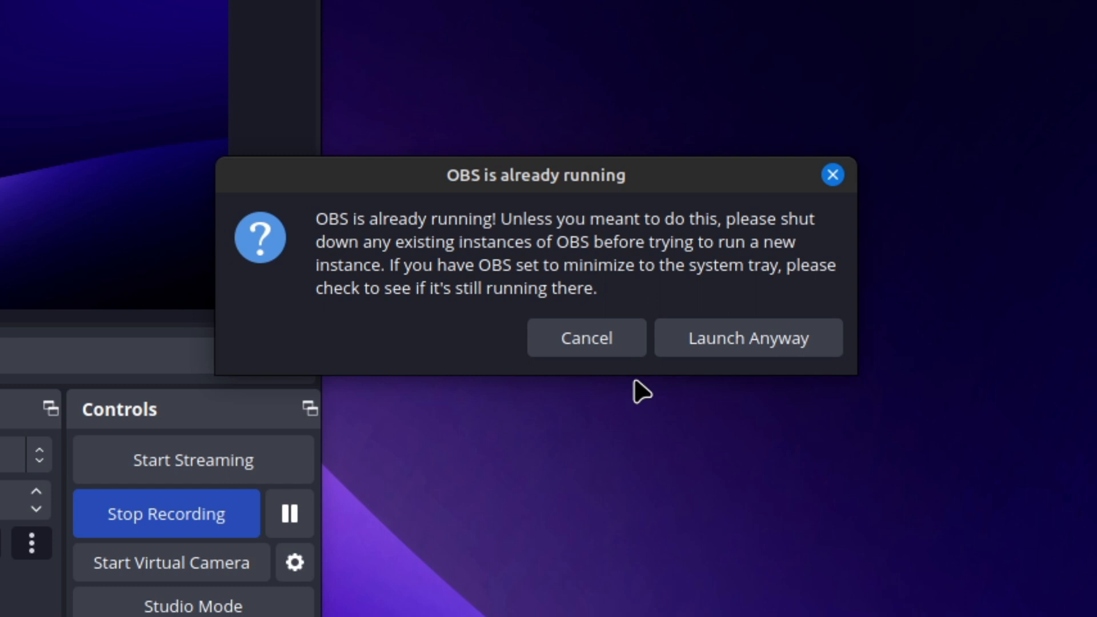
pyautogui.moveTo(640, 272)
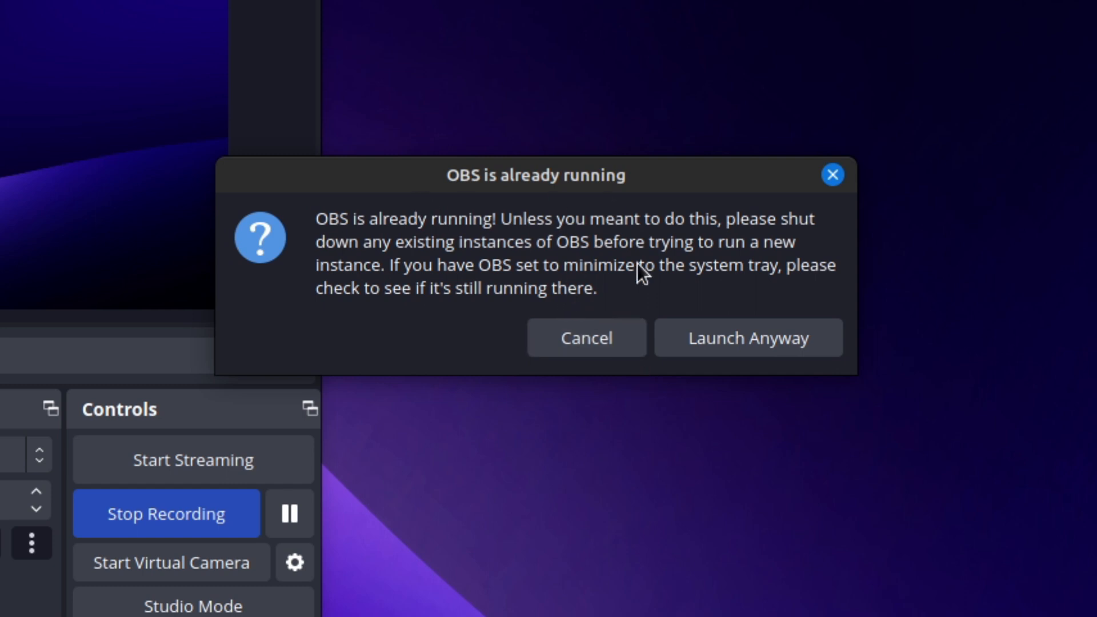
pyautogui.moveTo(621, 238)
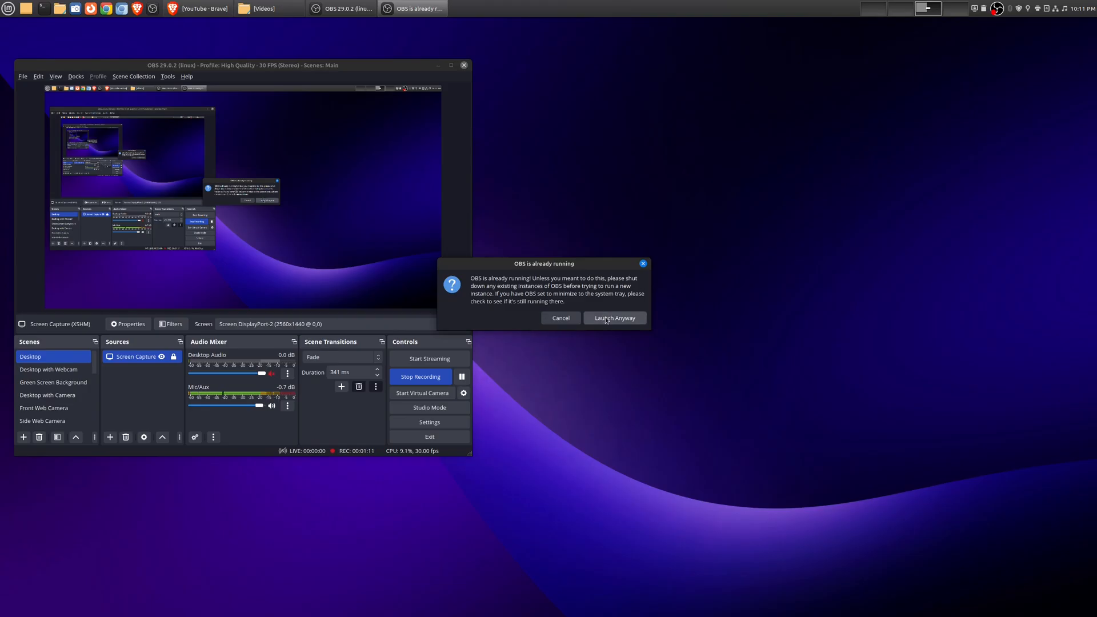
# Step: Launch a second OBS instance anyway despite the 'already running' warning
pyautogui.click(614, 317)
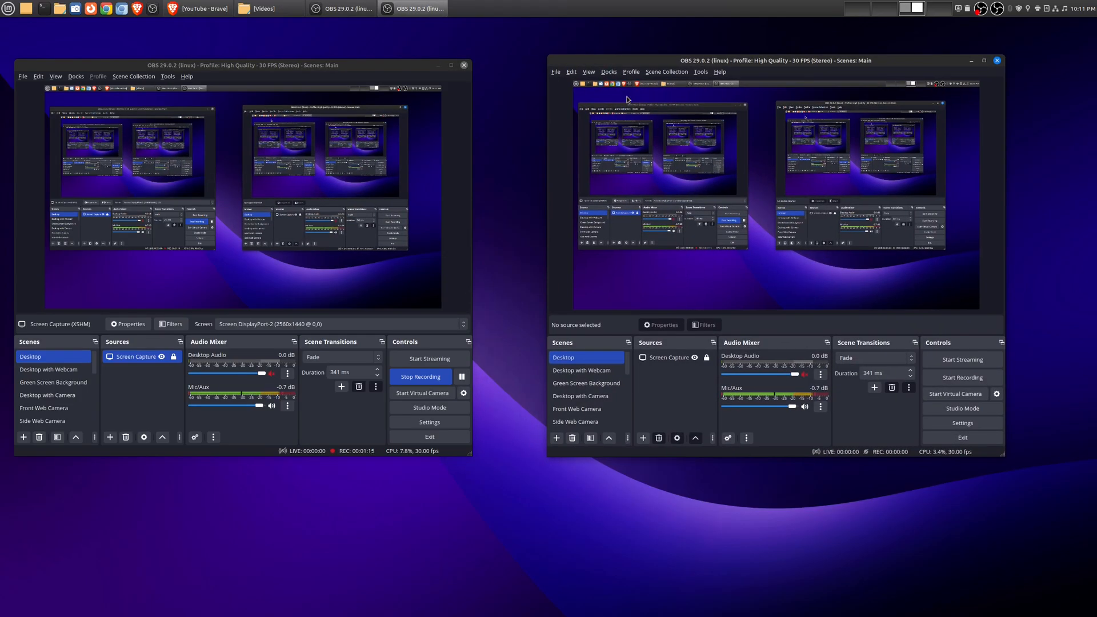
pyautogui.moveTo(493, 216)
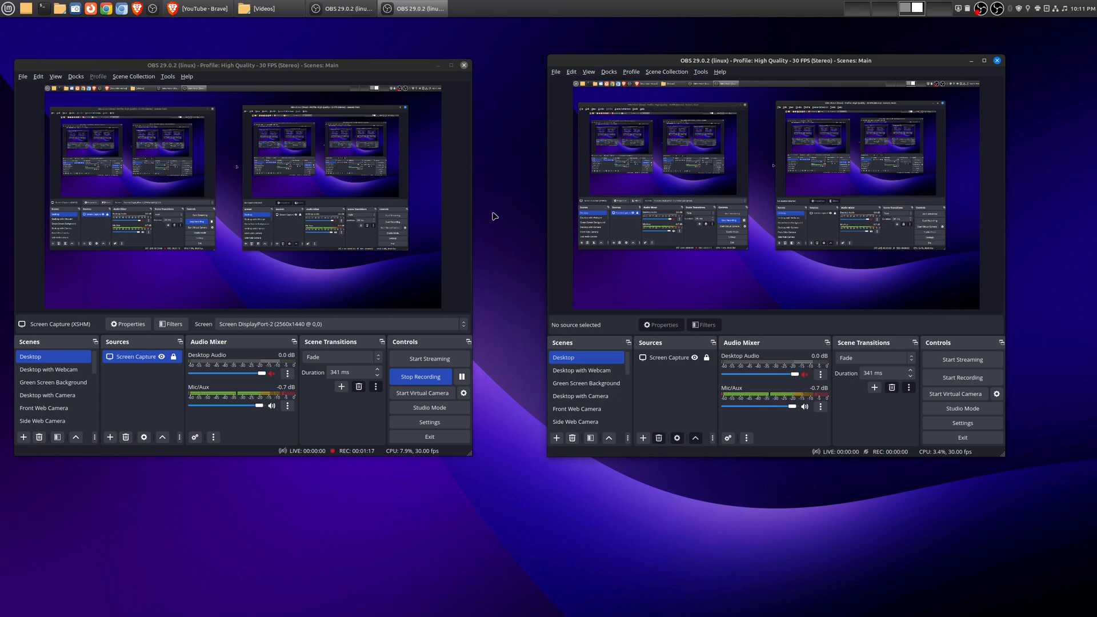
pyautogui.moveTo(713, 213)
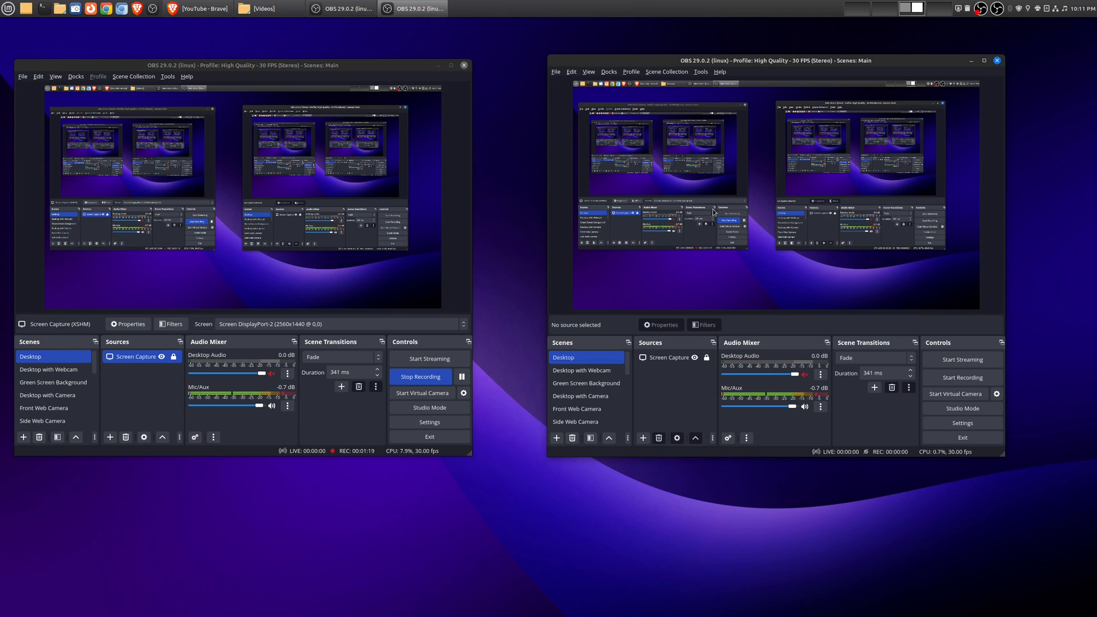
# Step: Switch the second OBS instance to the Vertical Video profile for a portrait canvas
pyautogui.click(631, 71)
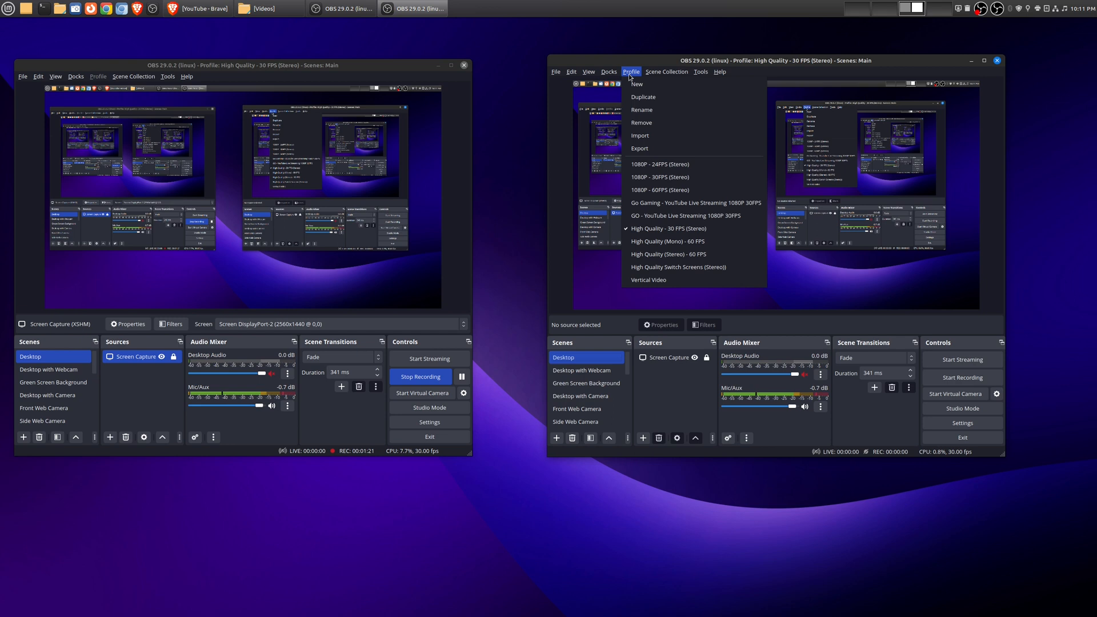
pyautogui.moveTo(650, 280)
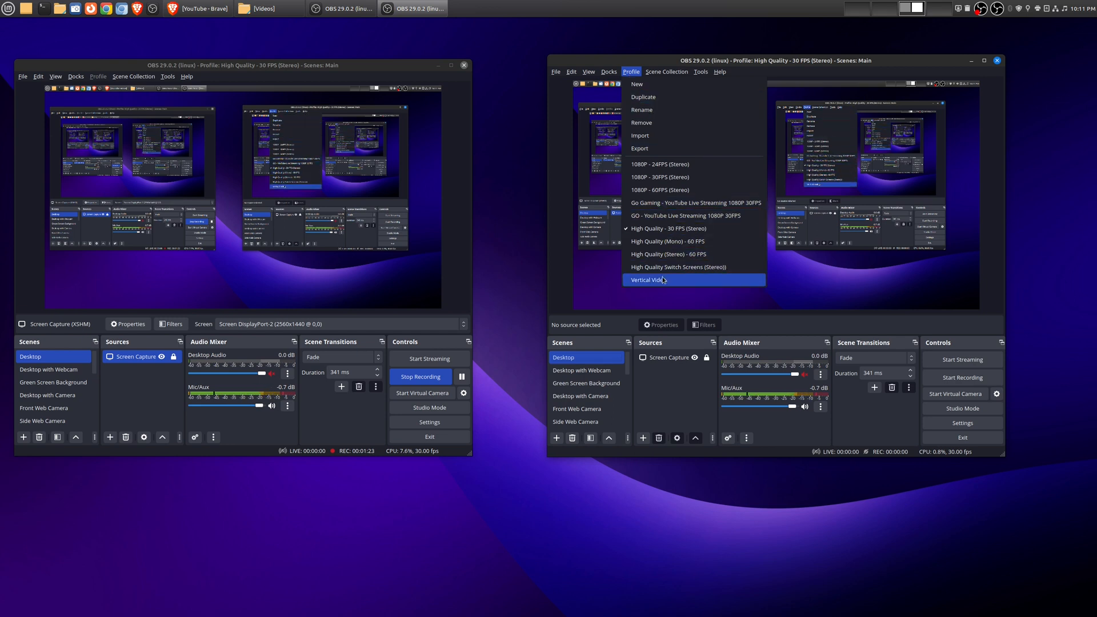
pyautogui.click(645, 280)
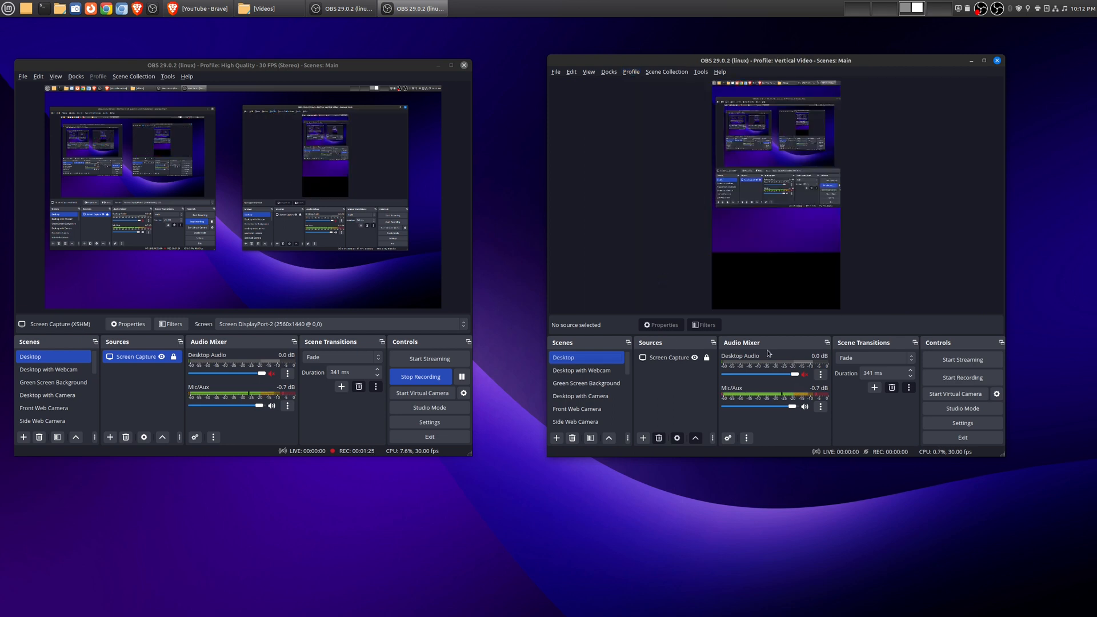
pyautogui.moveTo(653, 304)
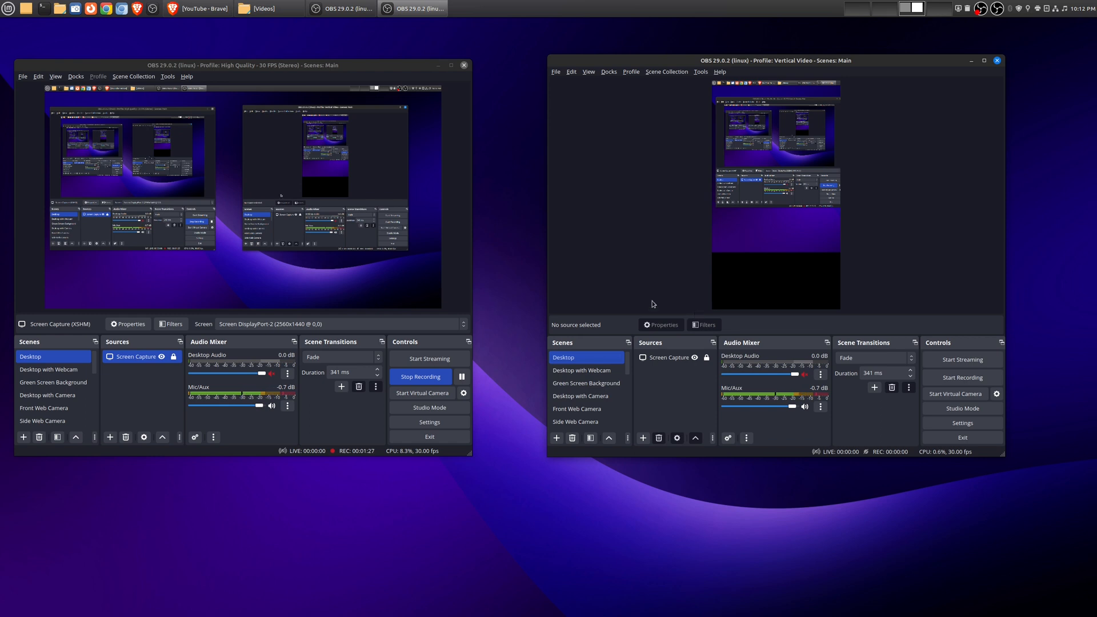
pyautogui.moveTo(503, 289)
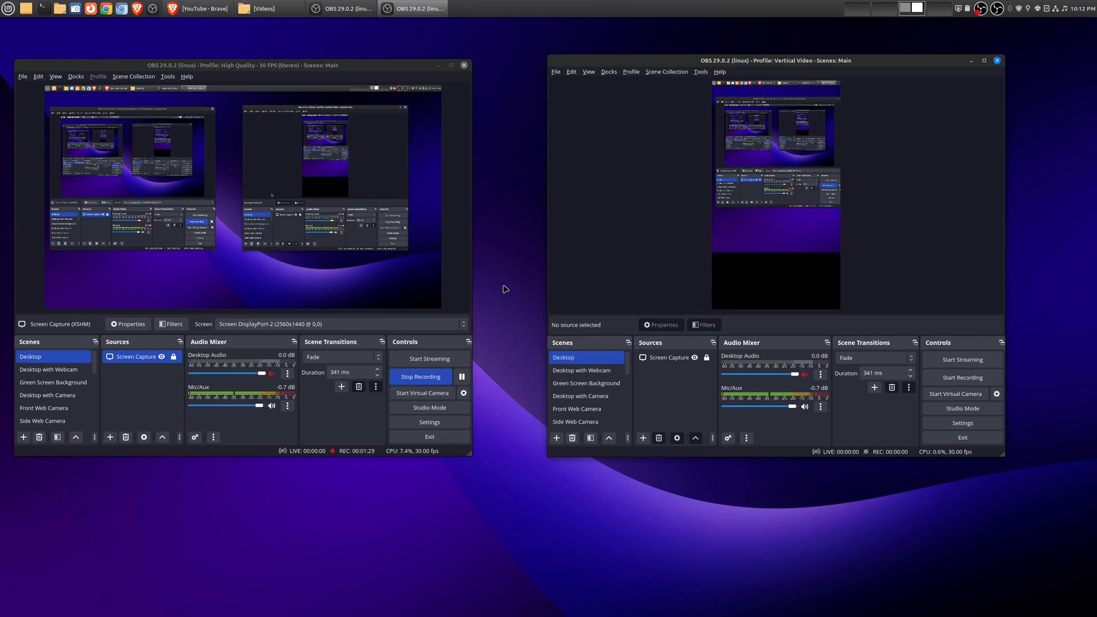
pyautogui.moveTo(612, 295)
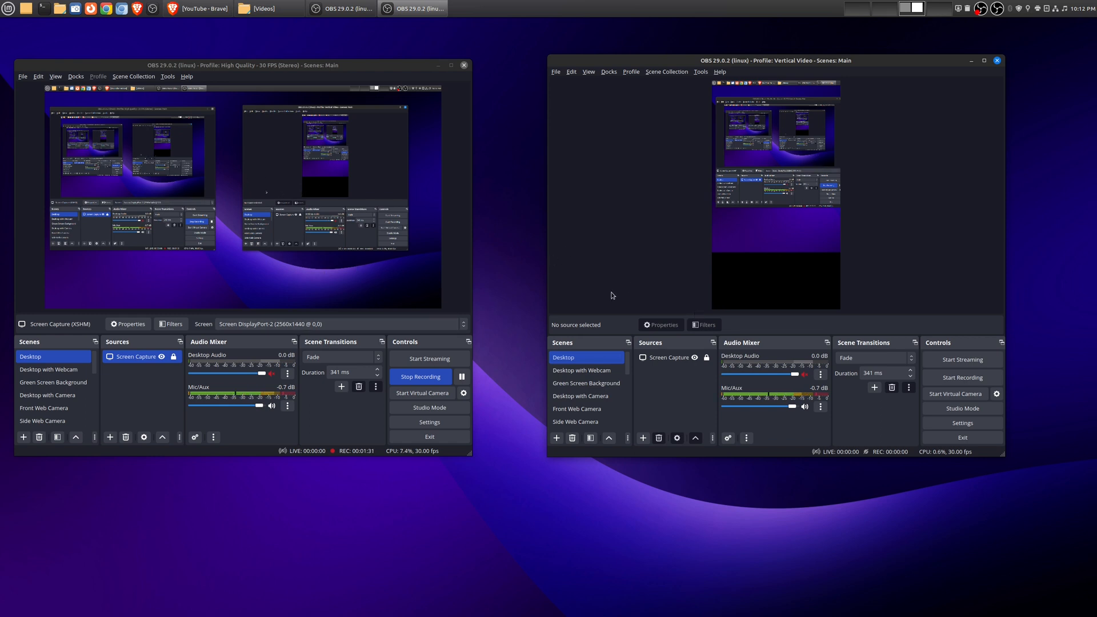
pyautogui.moveTo(622, 323)
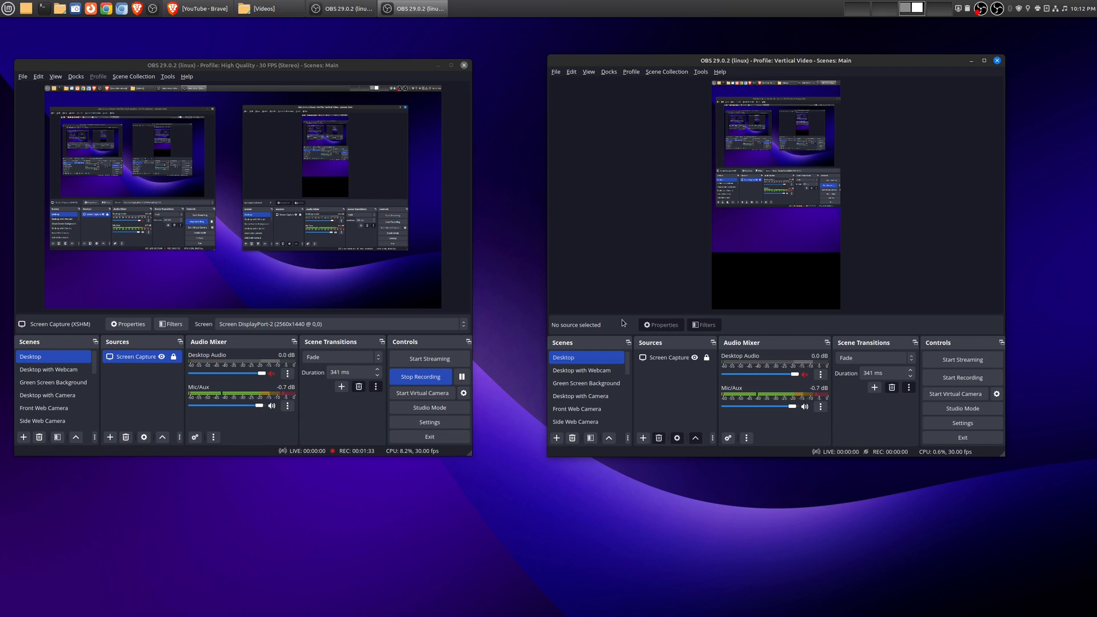
# Step: Select the Vertical Video scene and point its window capture source at the YouTube browser window
pyautogui.click(585, 383)
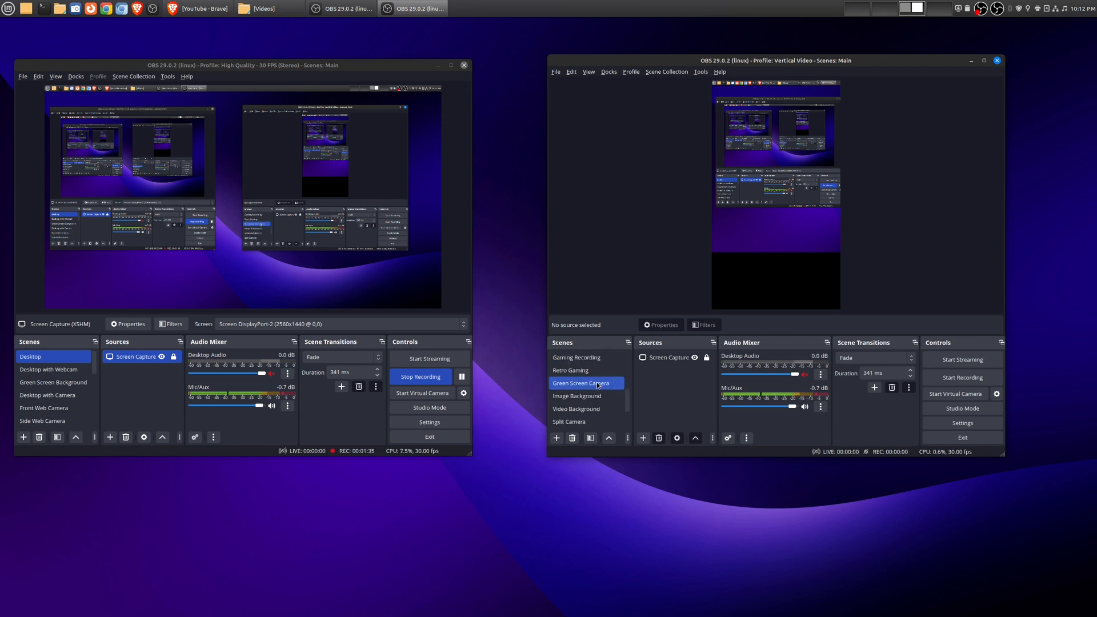
pyautogui.scroll(-3)
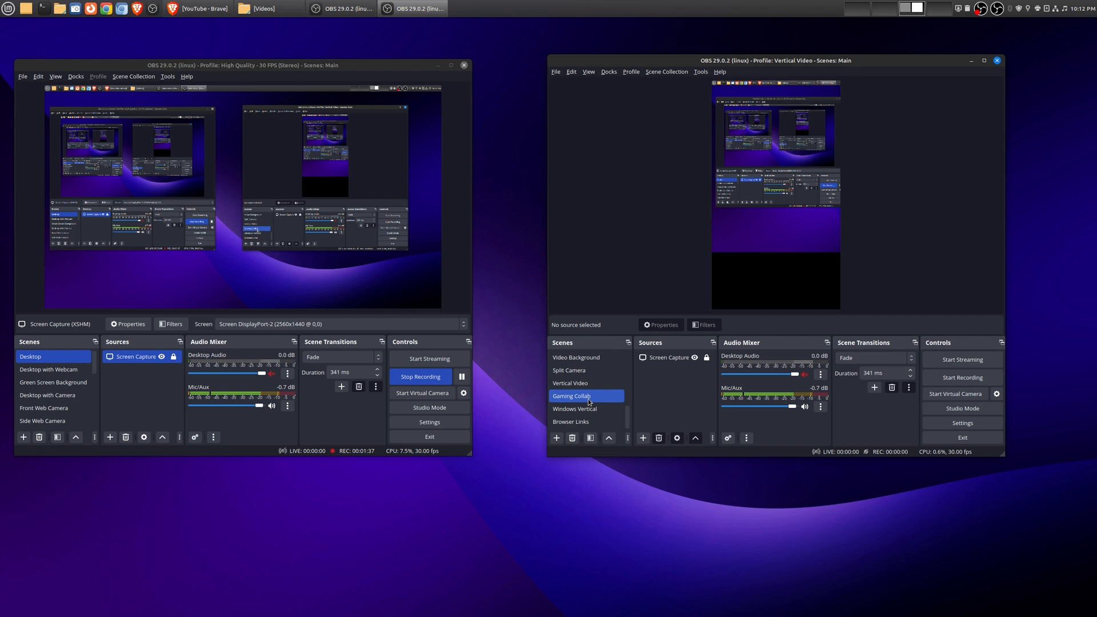
pyautogui.click(570, 383)
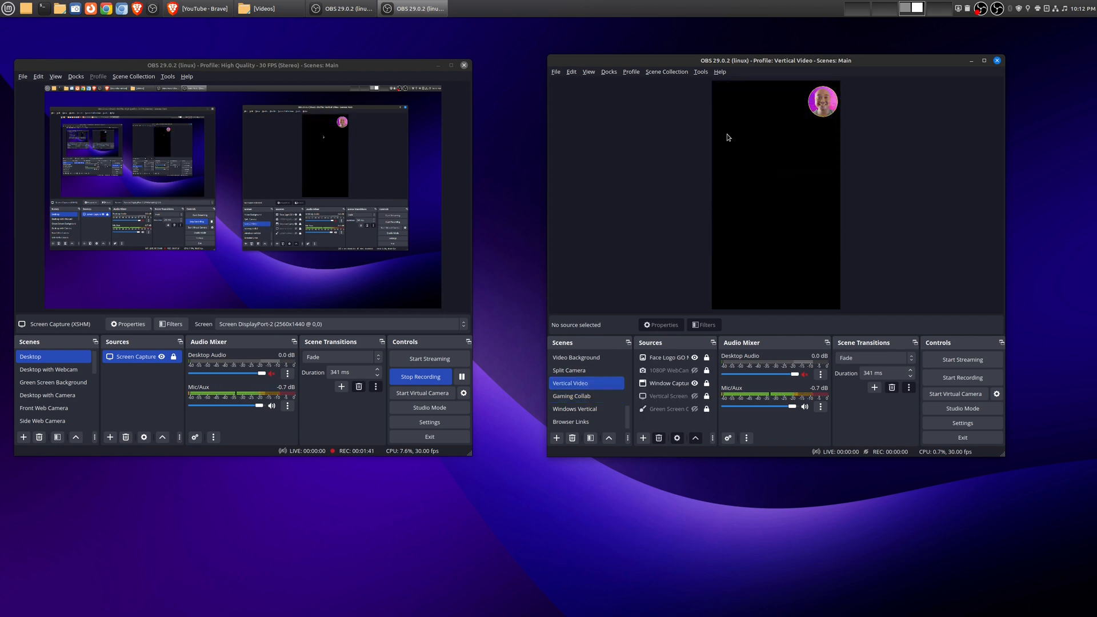
pyautogui.click(670, 383)
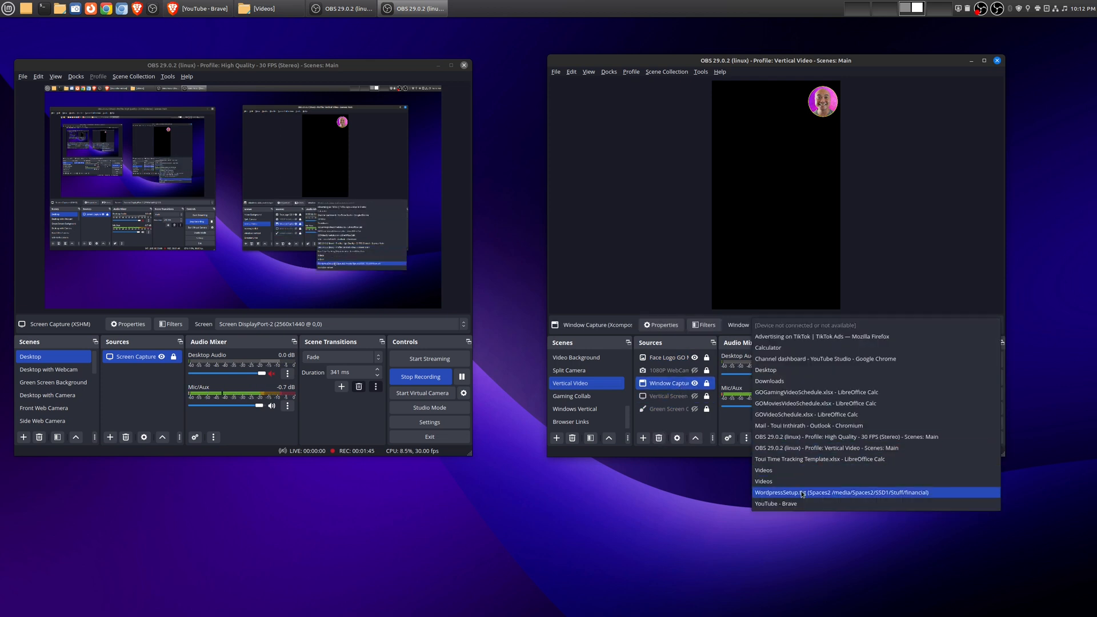
pyautogui.click(776, 503)
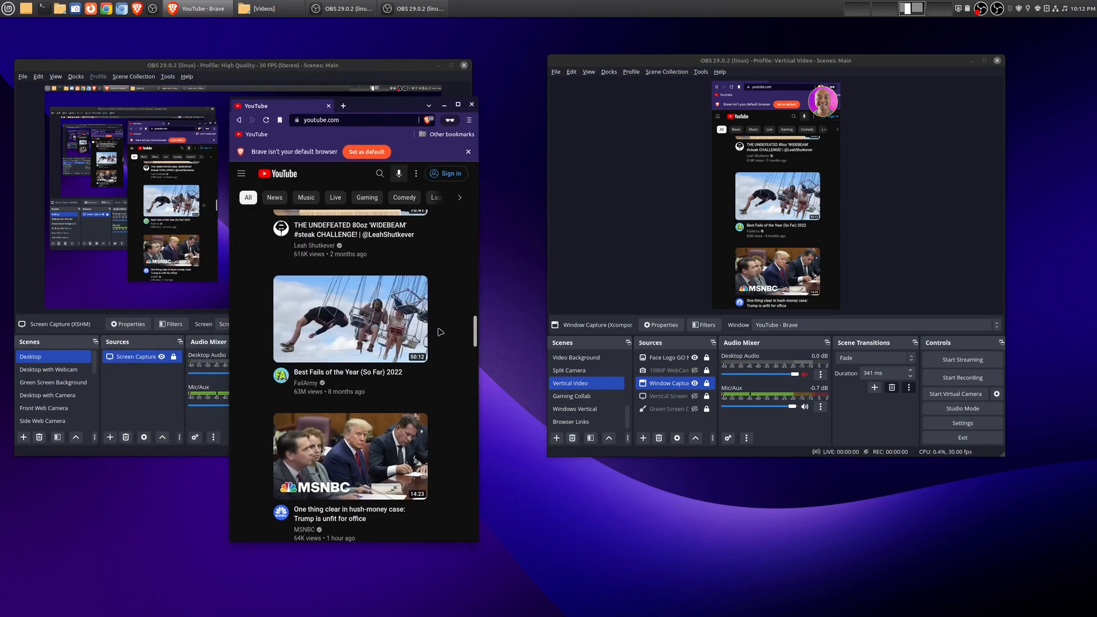
pyautogui.scroll(-3)
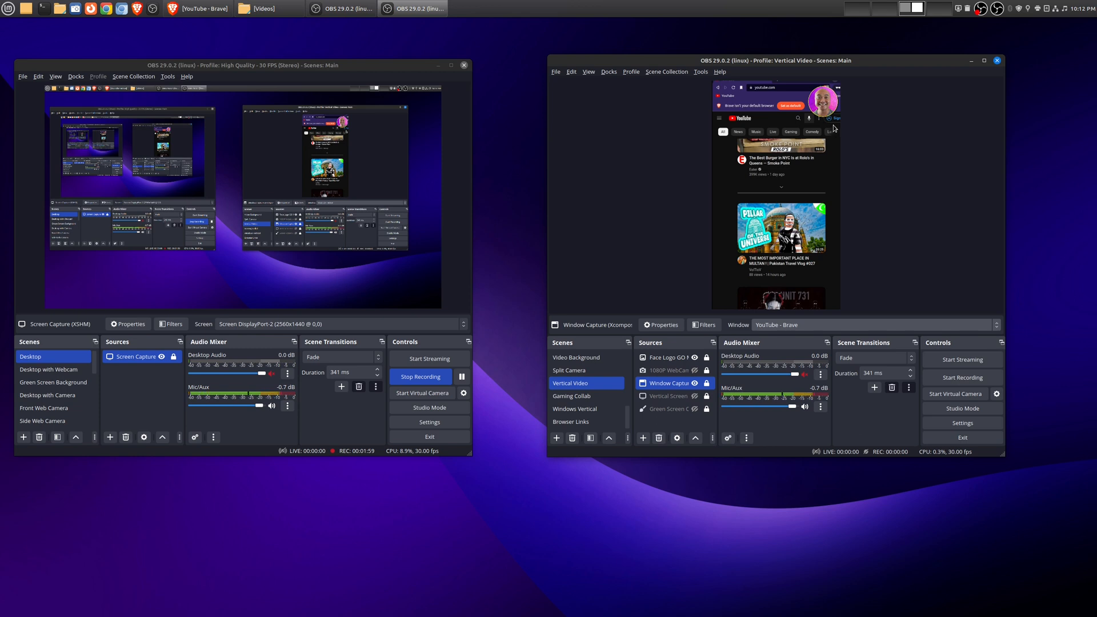
pyautogui.moveTo(856, 246)
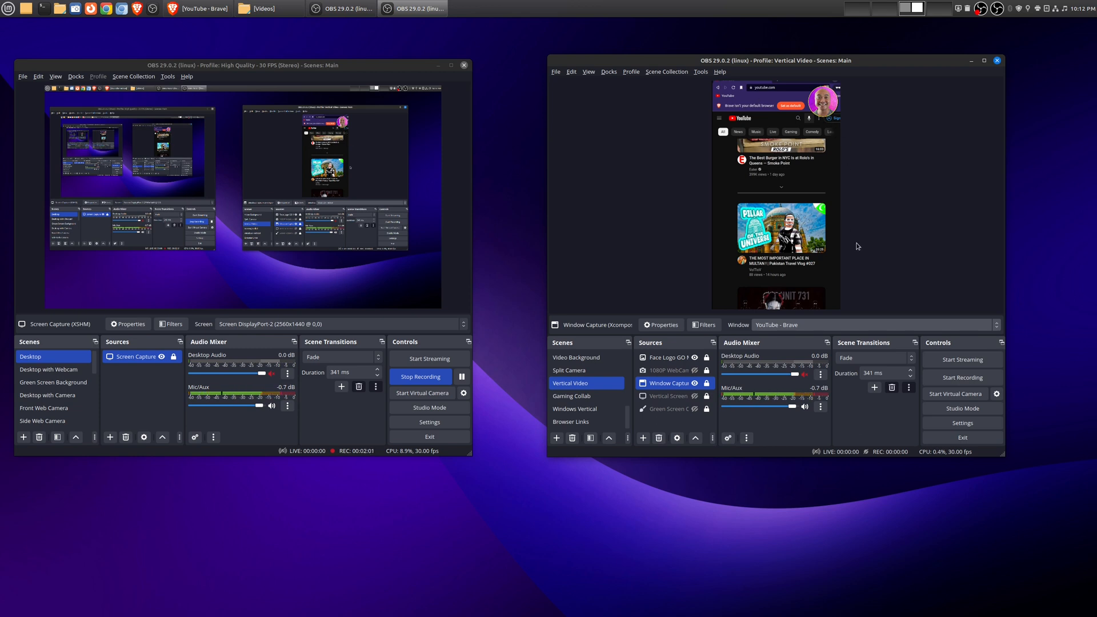
pyautogui.moveTo(922, 281)
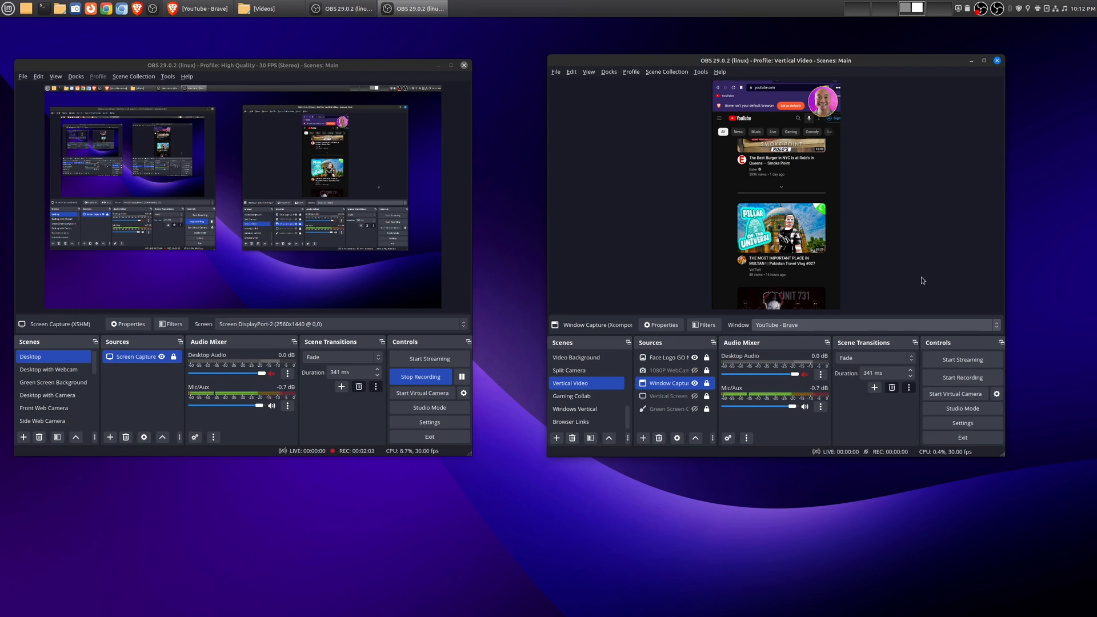
pyautogui.moveTo(902, 247)
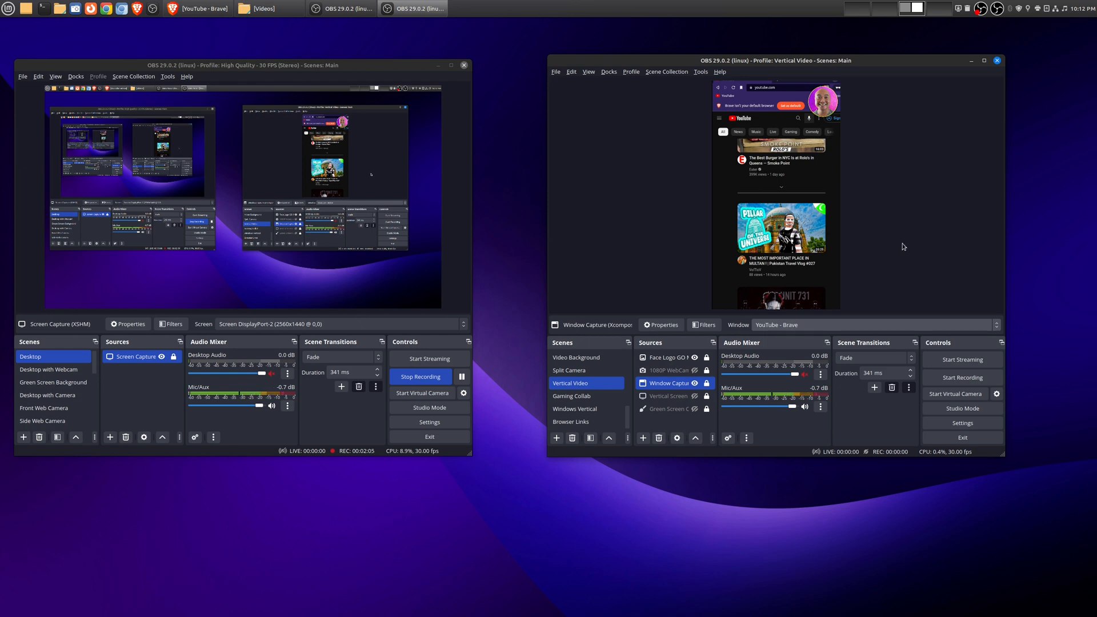
pyautogui.moveTo(906, 253)
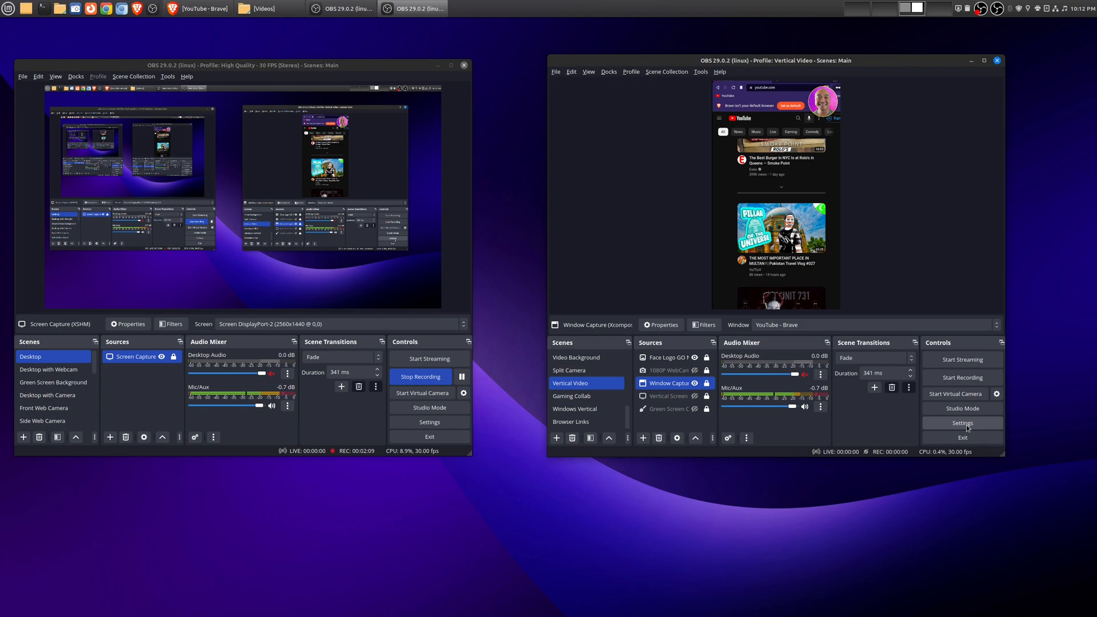
pyautogui.click(962, 423)
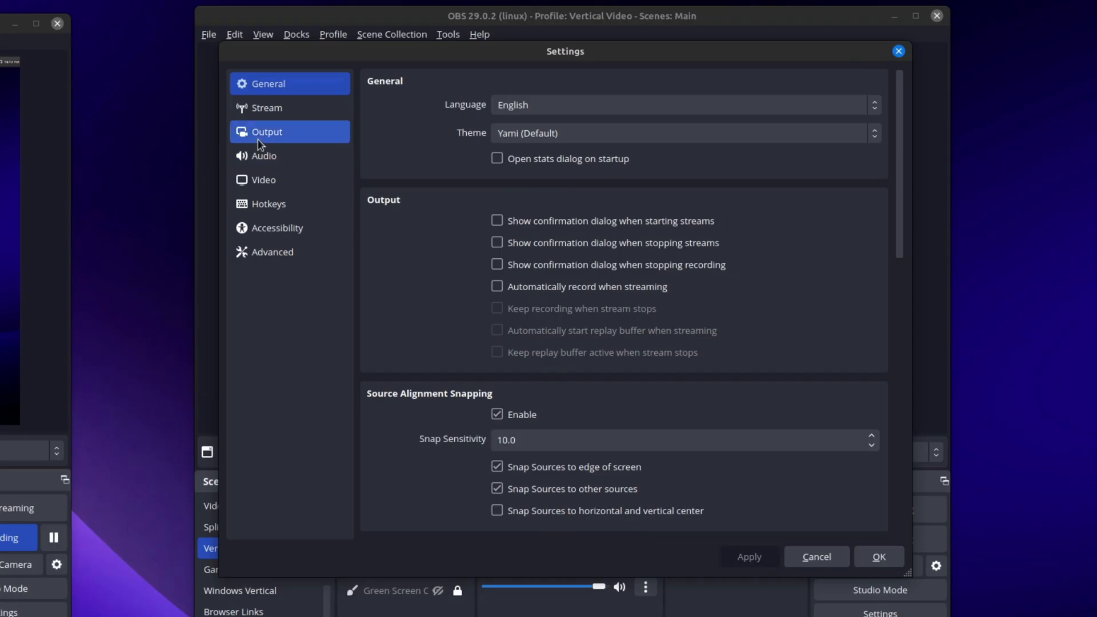
pyautogui.click(266, 132)
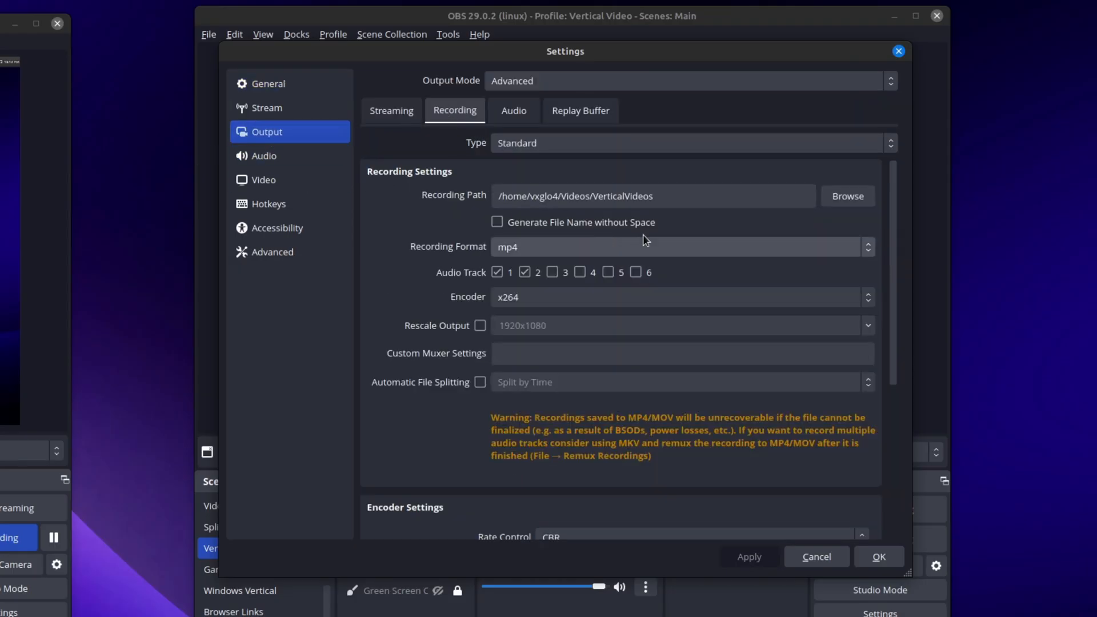
pyautogui.click(606, 195)
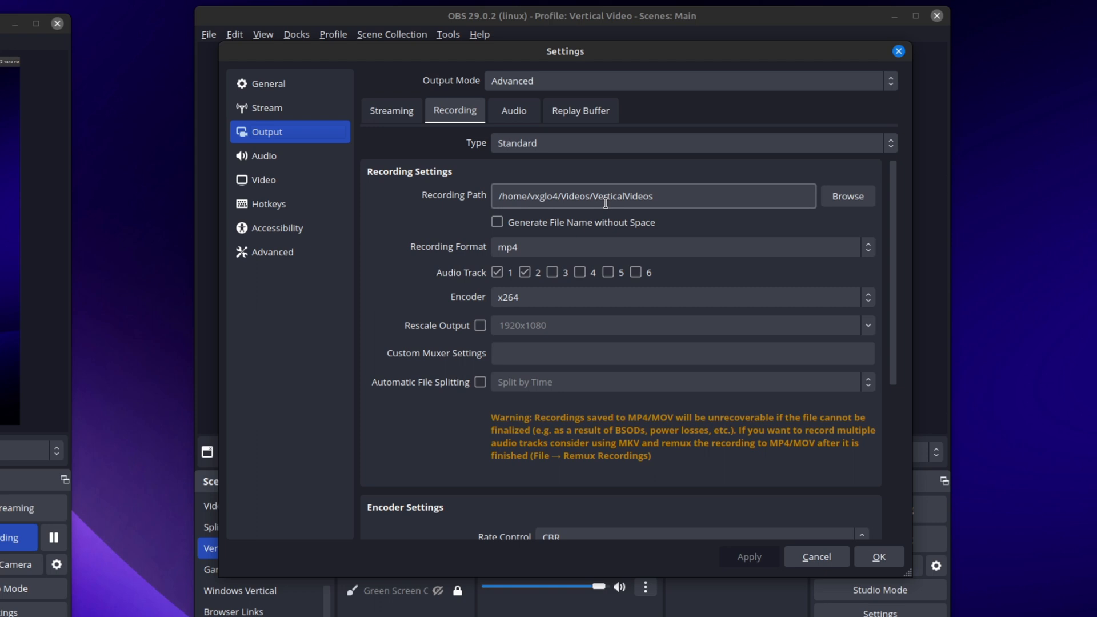
pyautogui.moveTo(370, 547)
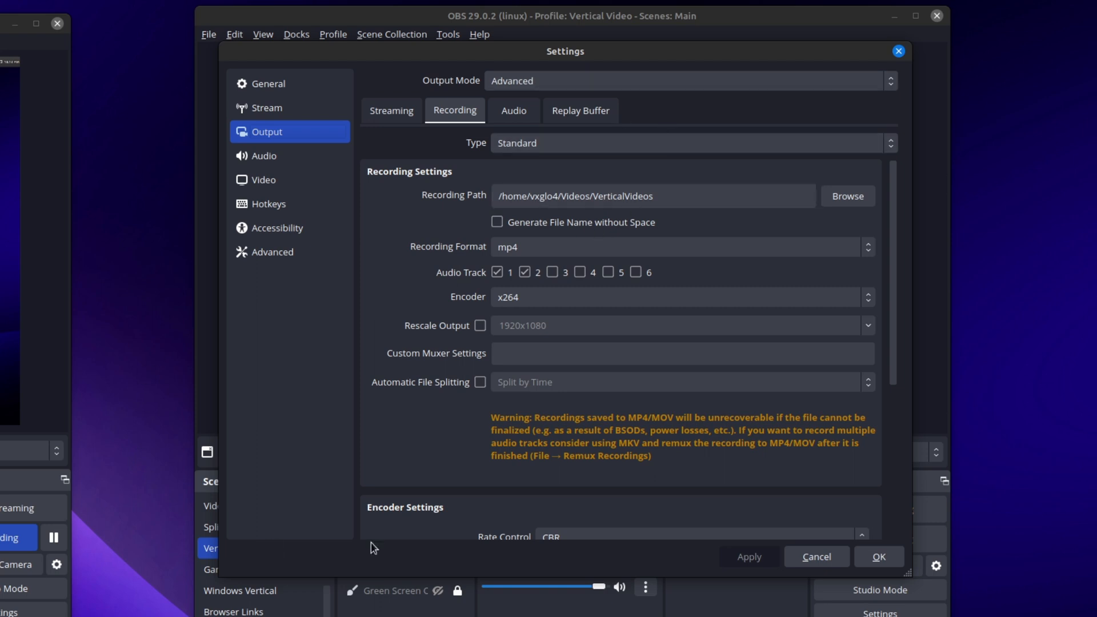
pyautogui.moveTo(674, 66)
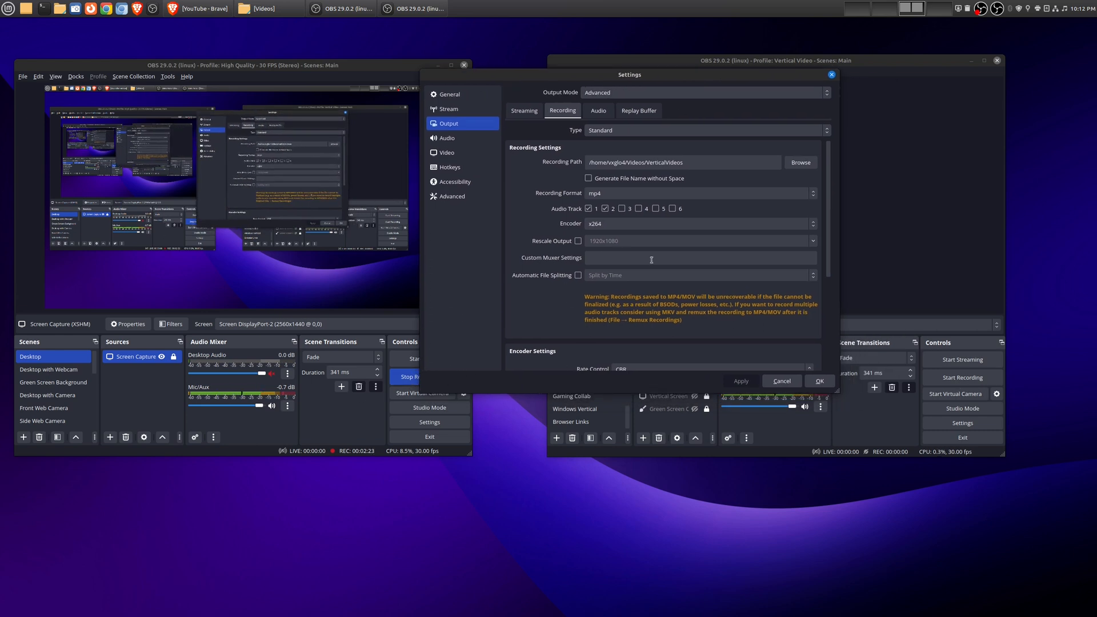
pyautogui.click(682, 161)
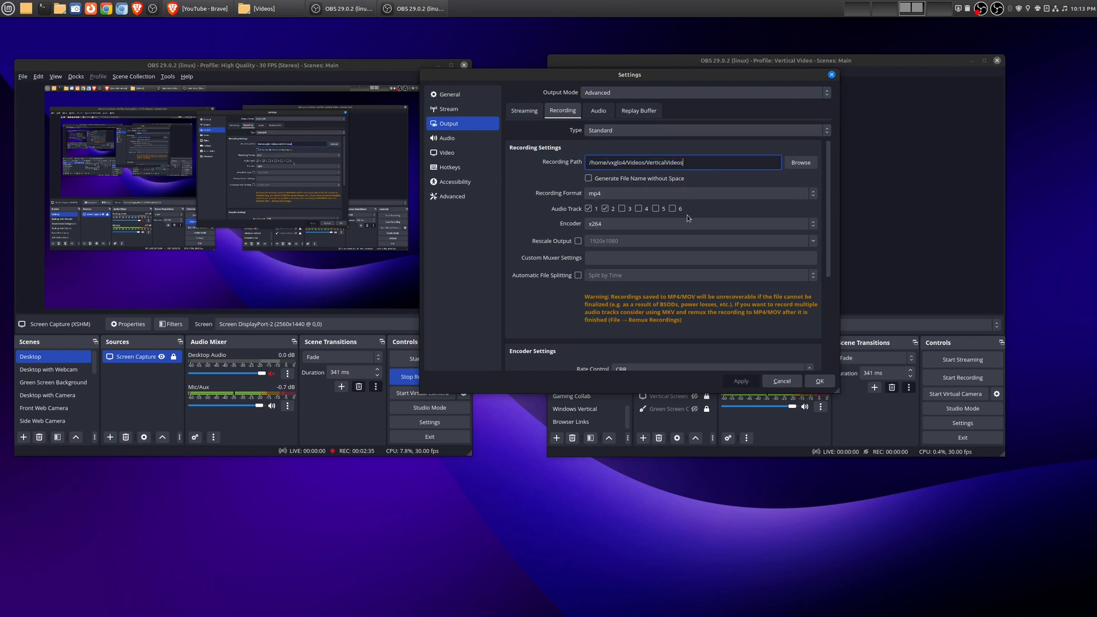
pyautogui.click(699, 257)
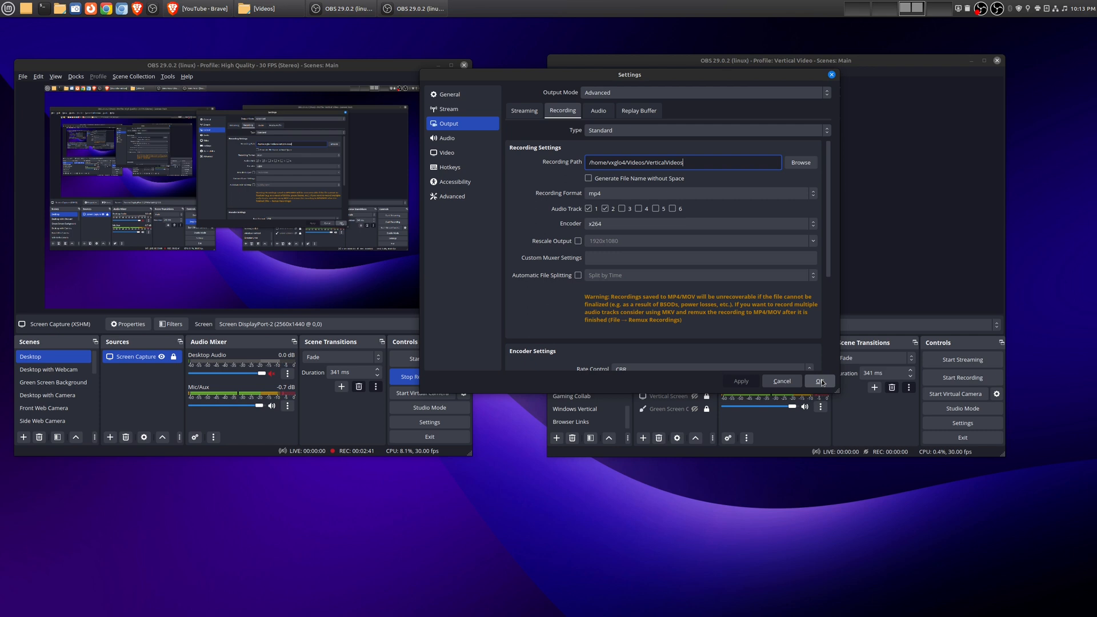
pyautogui.click(819, 381)
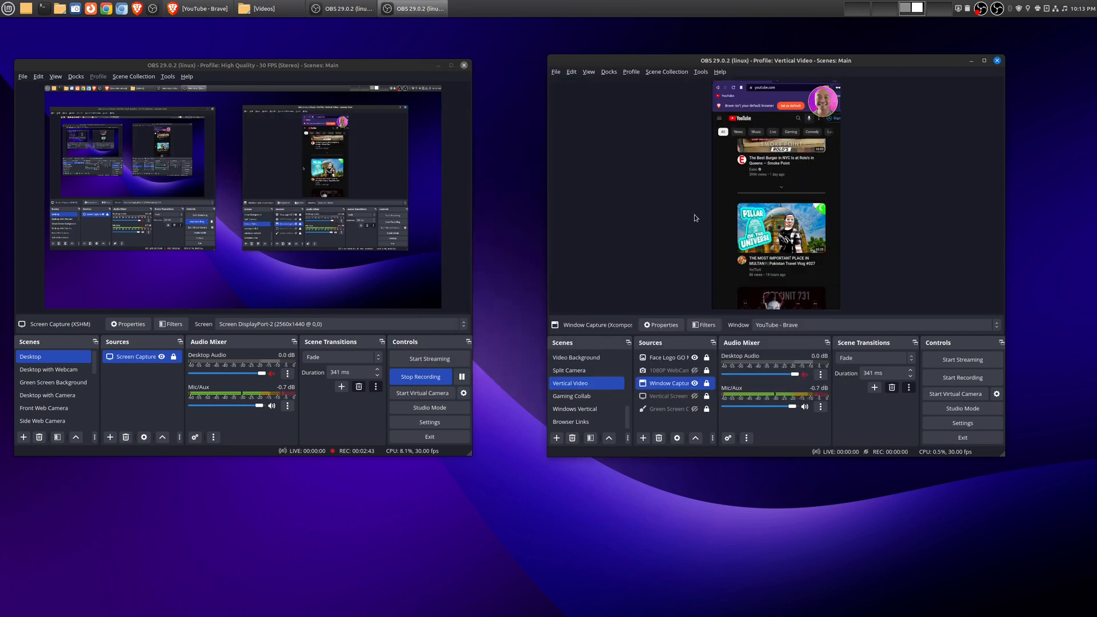
# Step: Browse to the empty VerticalVideos folder inside Videos in Nemo
pyautogui.click(268, 8)
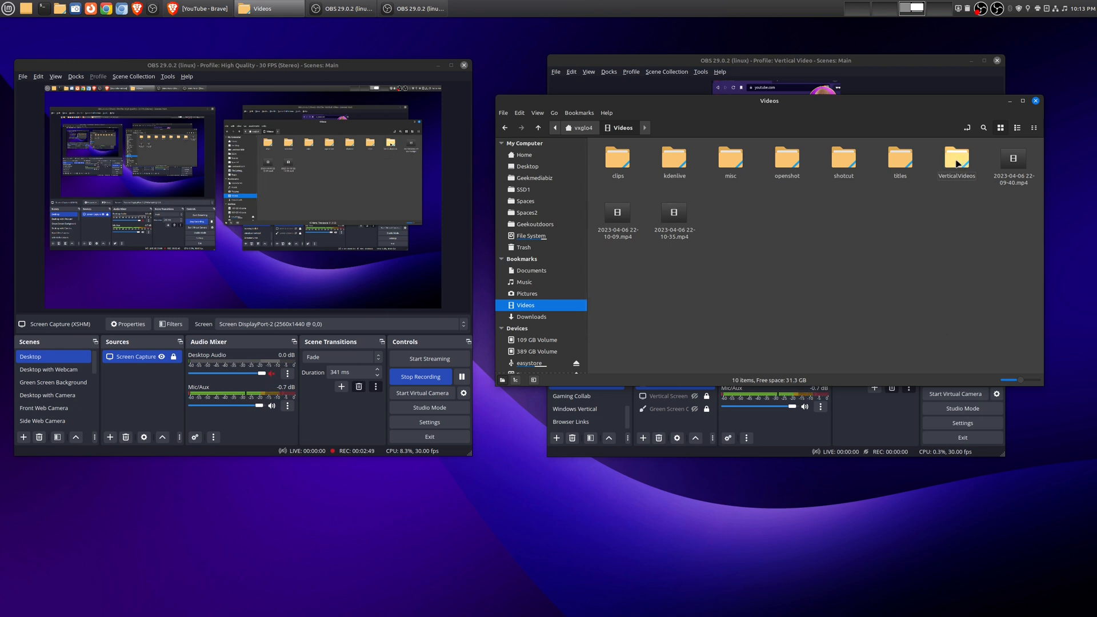
pyautogui.doubleClick(957, 160)
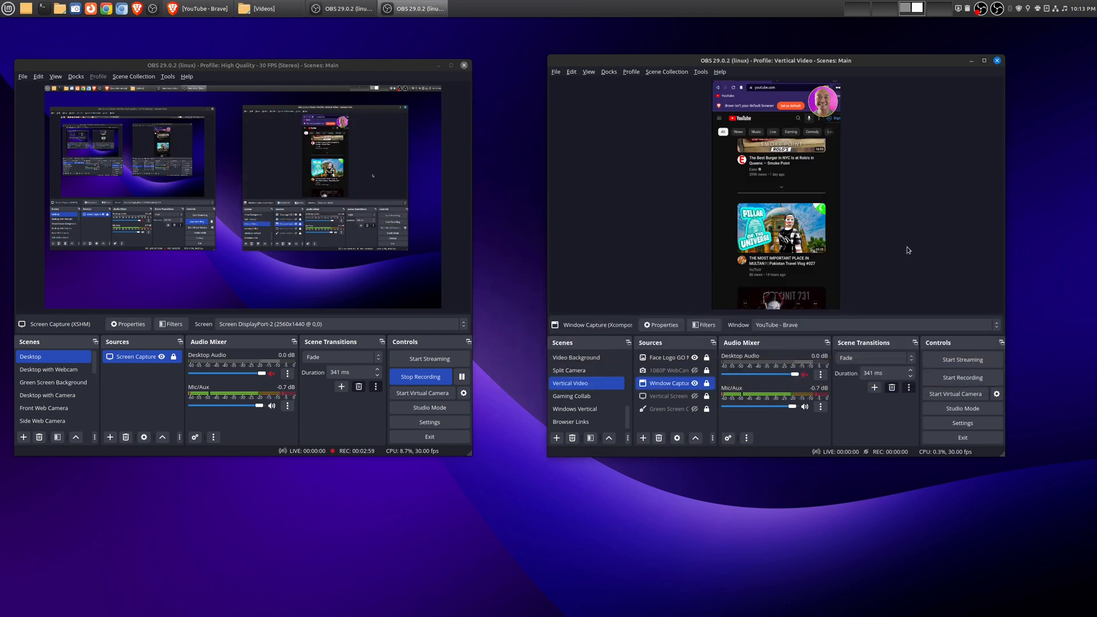
pyautogui.moveTo(962, 377)
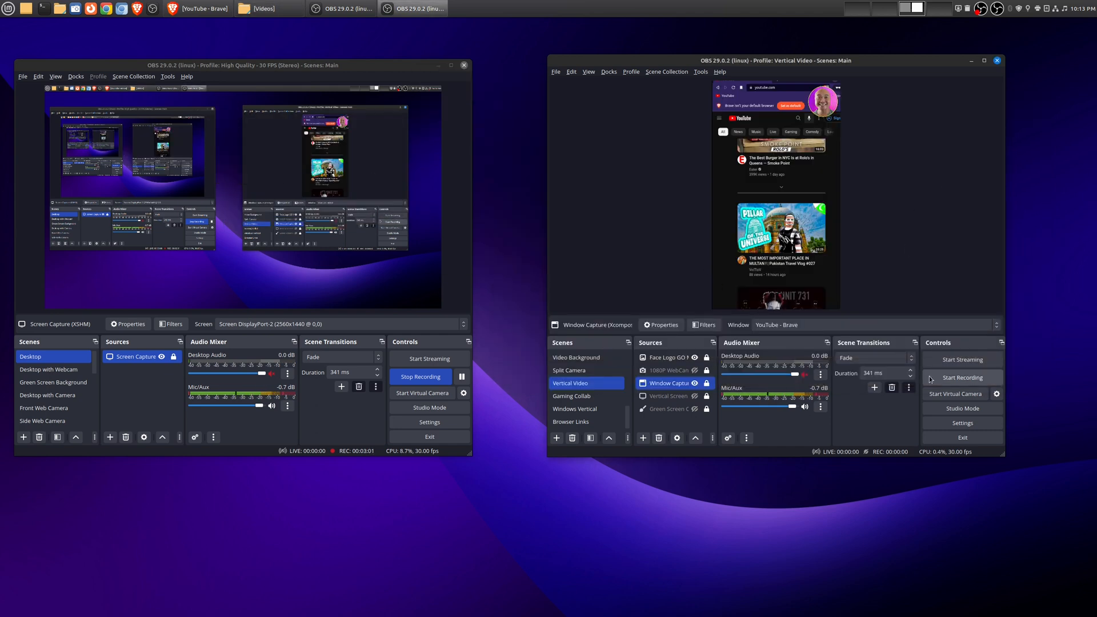
pyautogui.moveTo(493, 27)
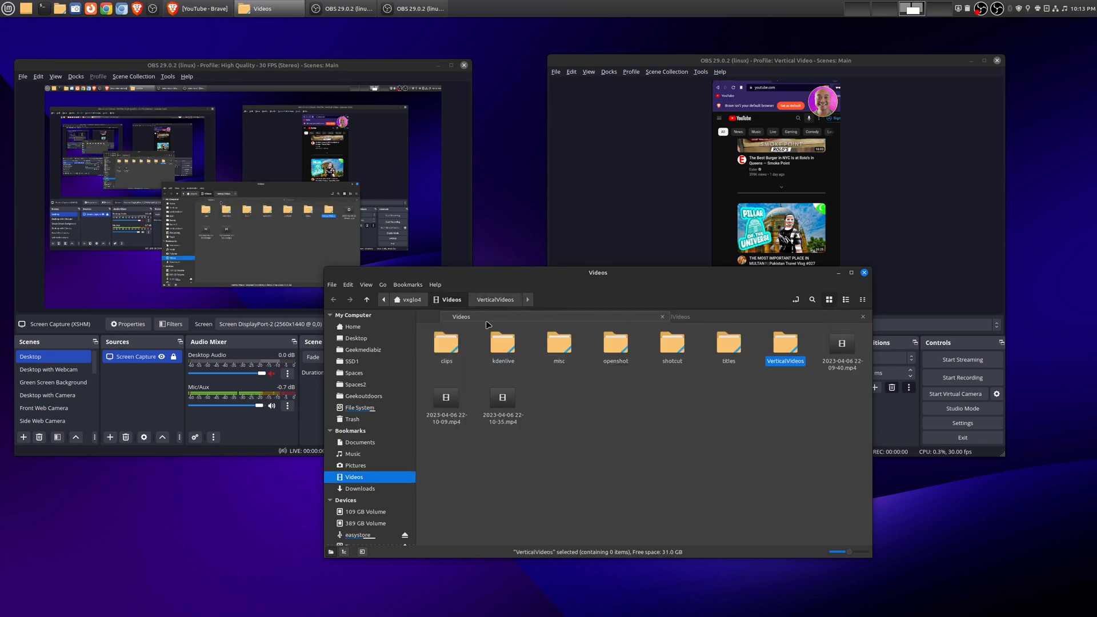
pyautogui.doubleClick(784, 347)
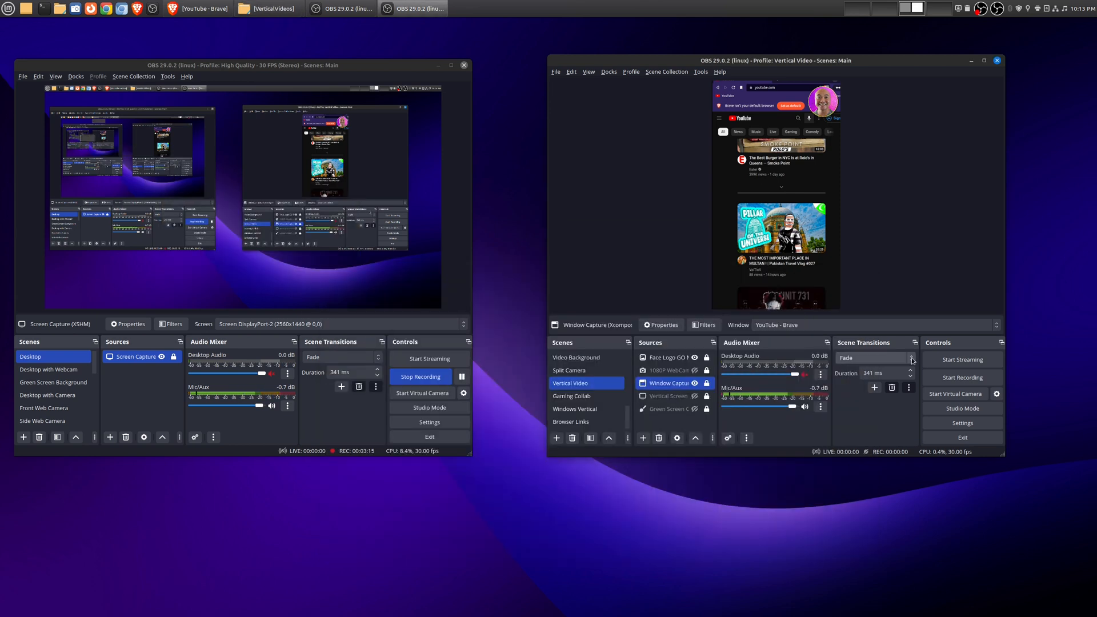
# Step: Record a short vertical clip and confirm the mp4 lands in the VerticalVideos folder
pyautogui.click(961, 358)
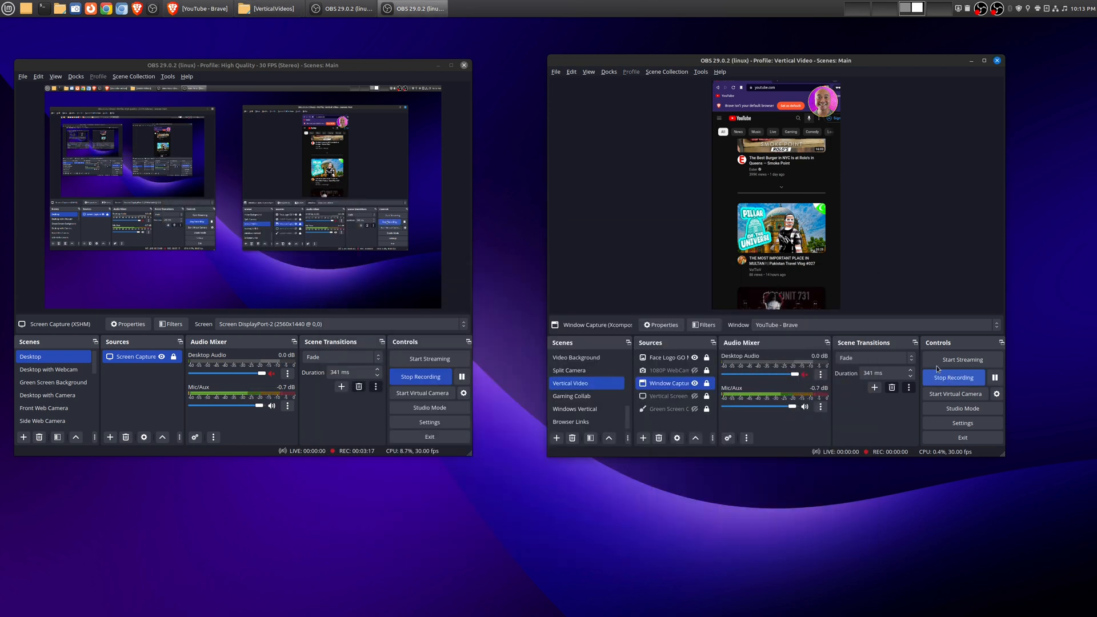
pyautogui.click(272, 8)
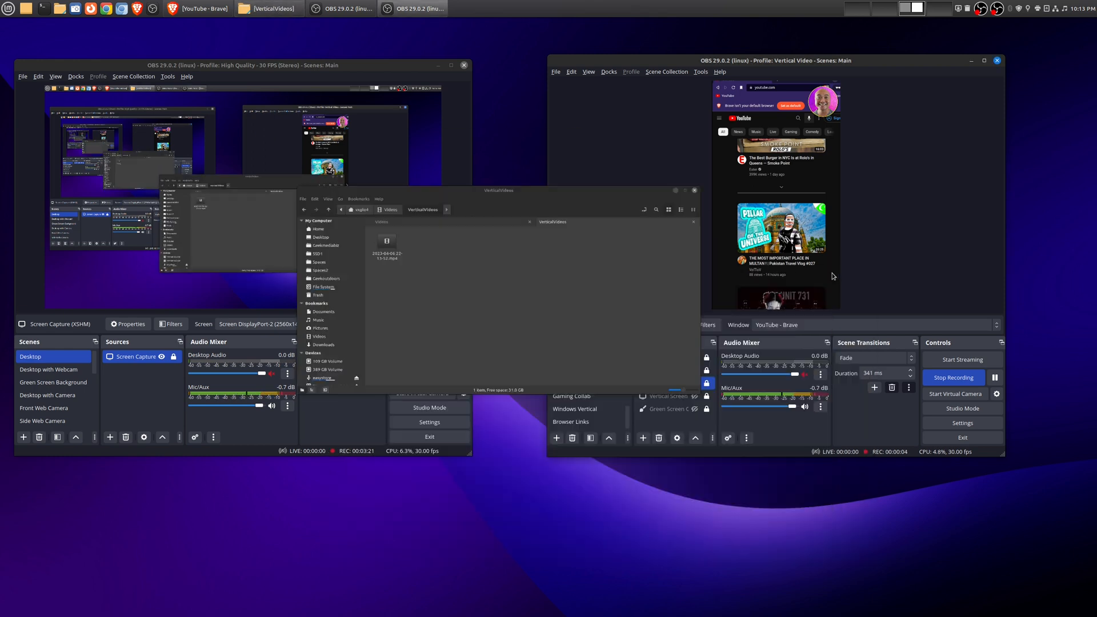
pyautogui.click(197, 8)
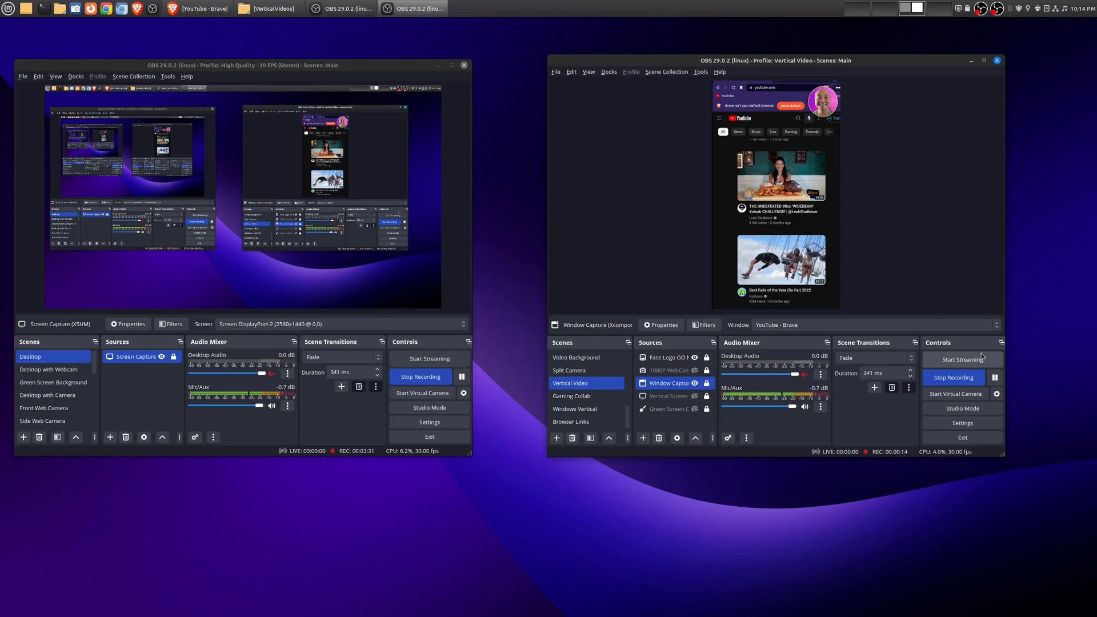
pyautogui.click(953, 377)
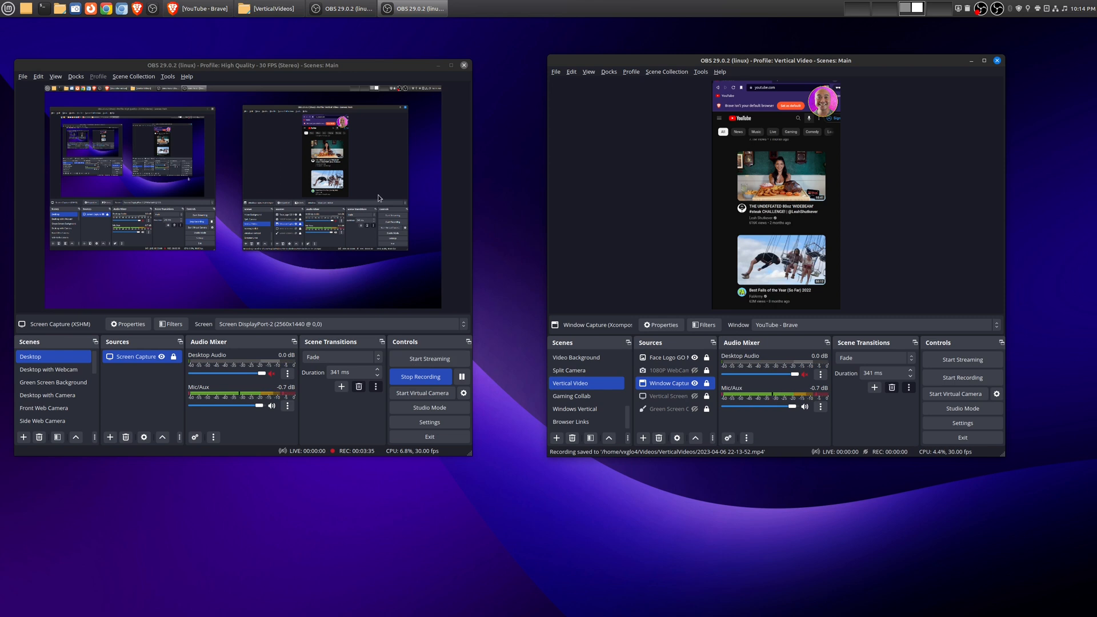
pyautogui.click(272, 8)
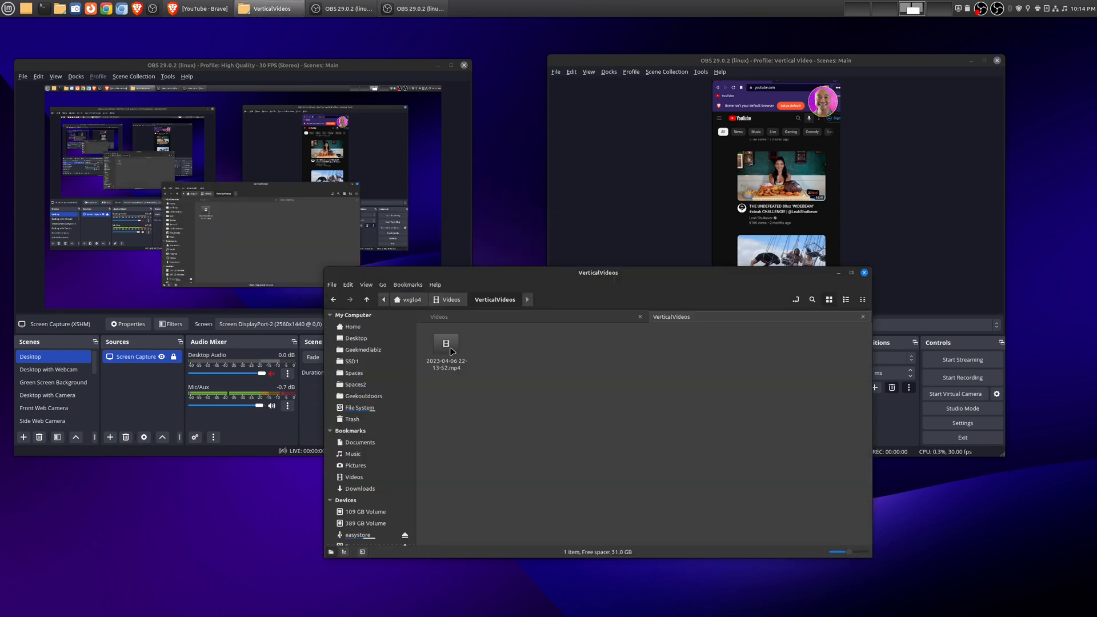
# Step: Play the new vertical mp4 to verify the portrait YouTube capture, then close the player
pyautogui.doubleClick(446, 353)
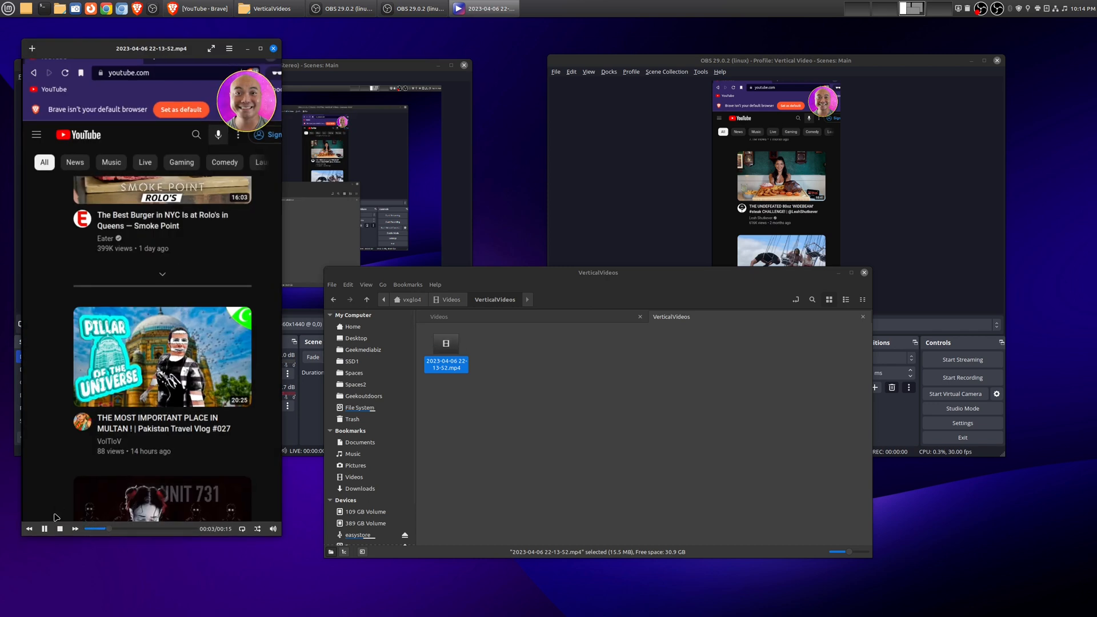
pyautogui.click(43, 527)
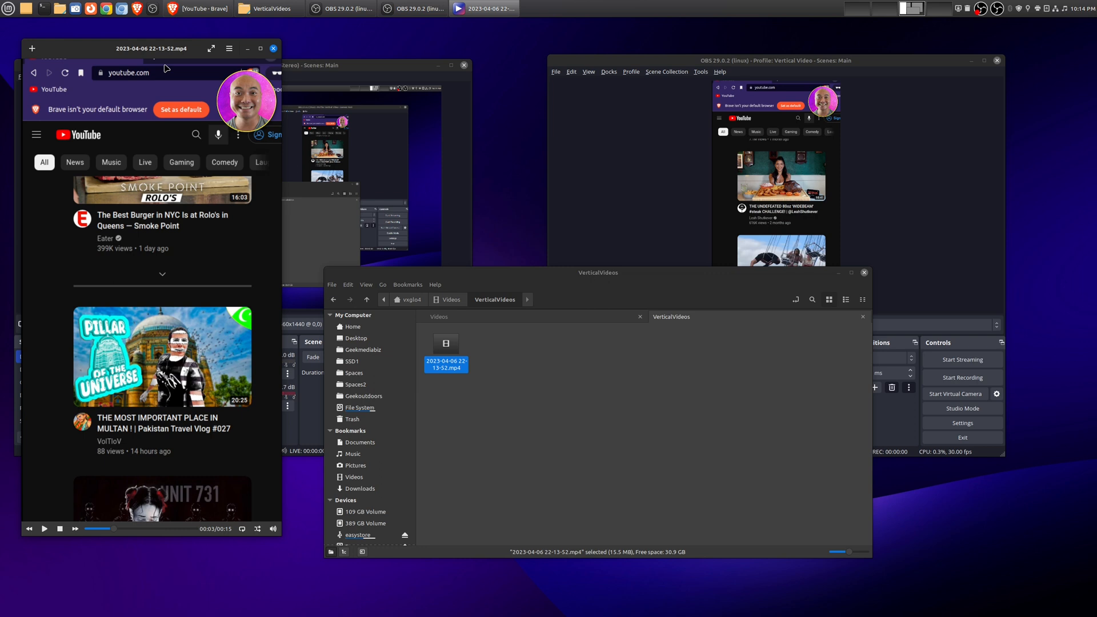
pyautogui.click(273, 48)
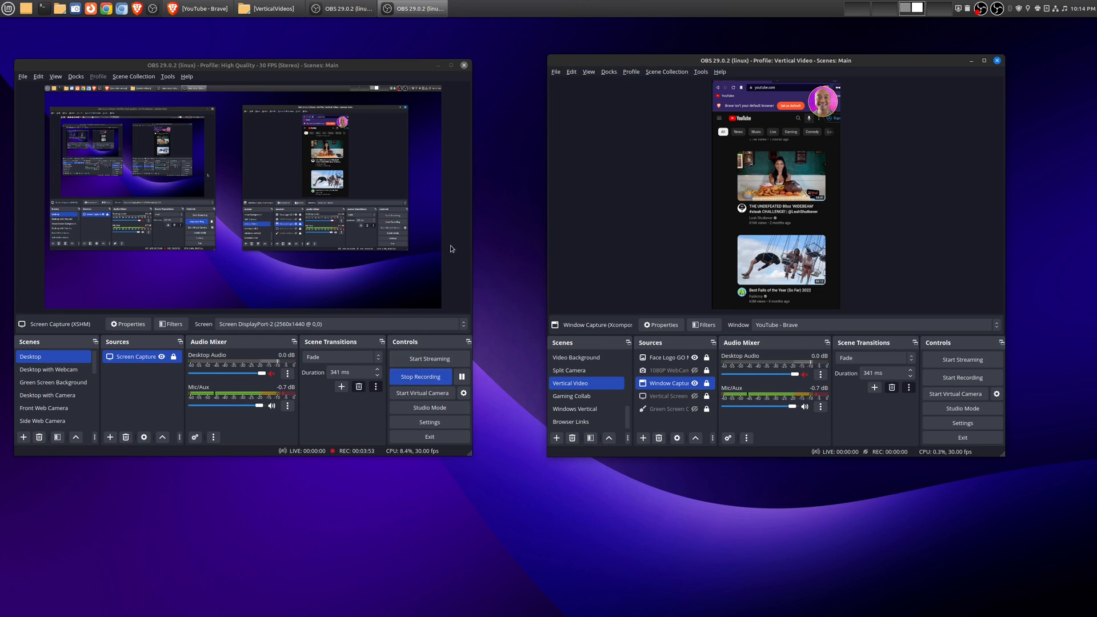
pyautogui.moveTo(621, 66)
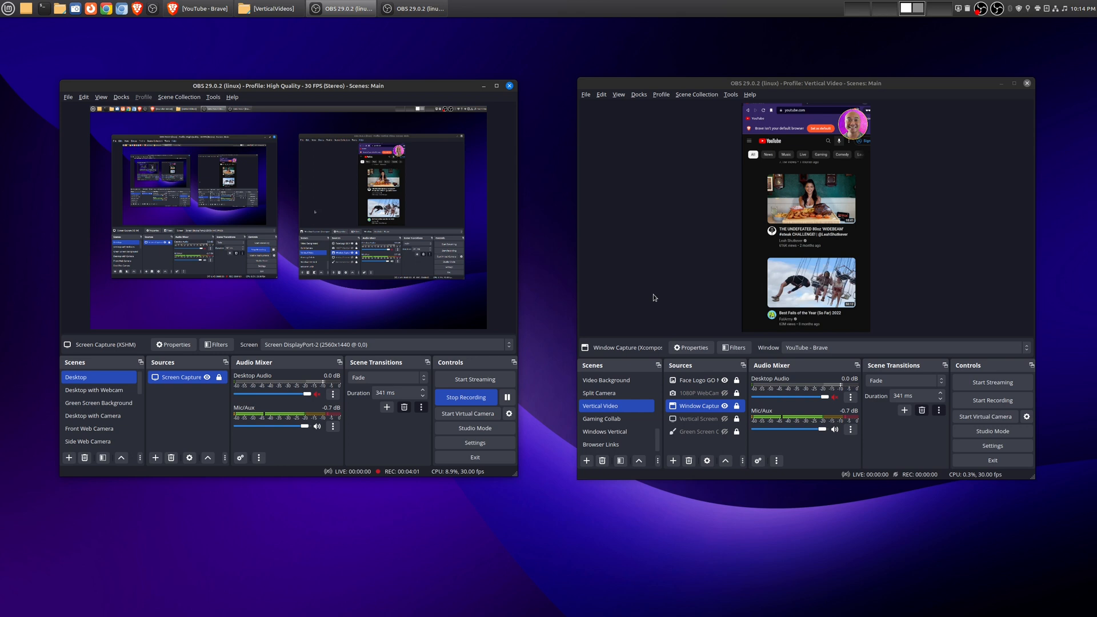
pyautogui.moveTo(705, 318)
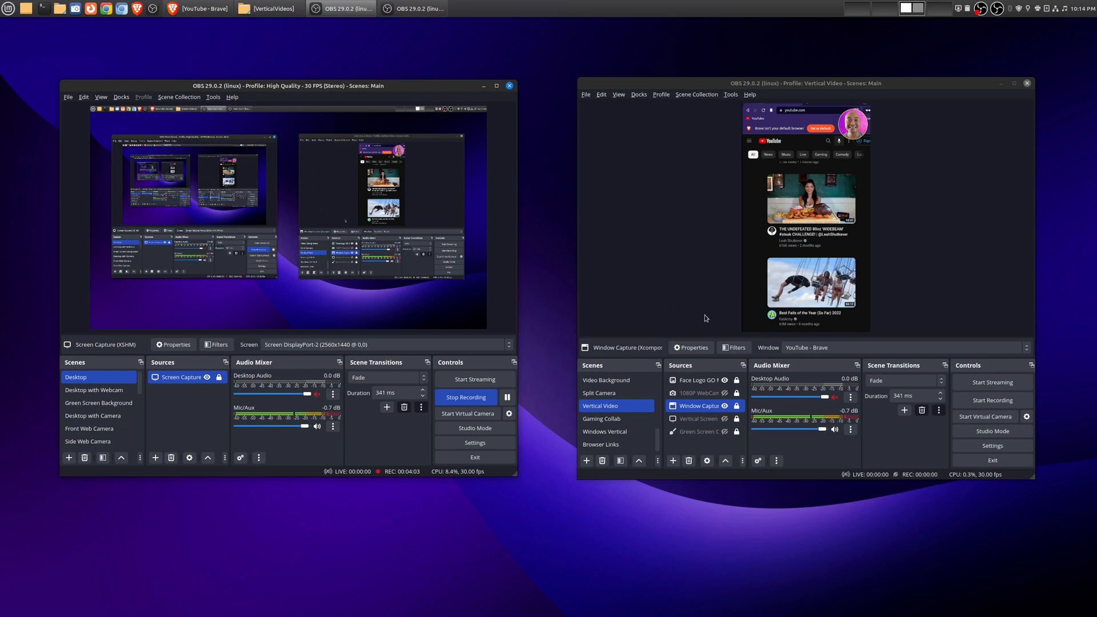
pyautogui.moveTo(706, 263)
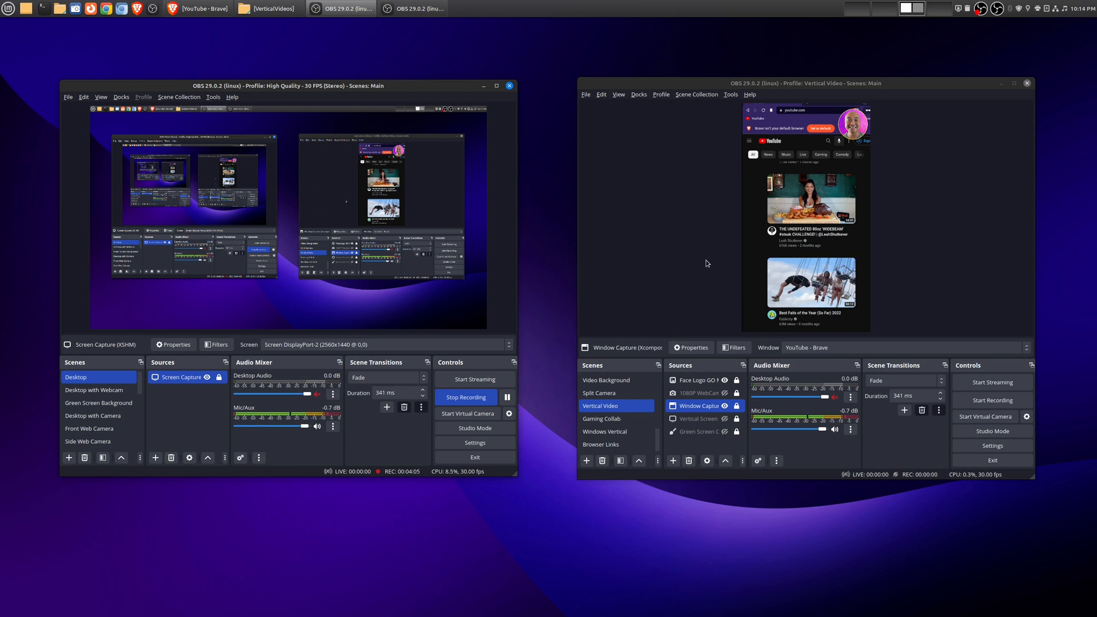
pyautogui.moveTo(661, 234)
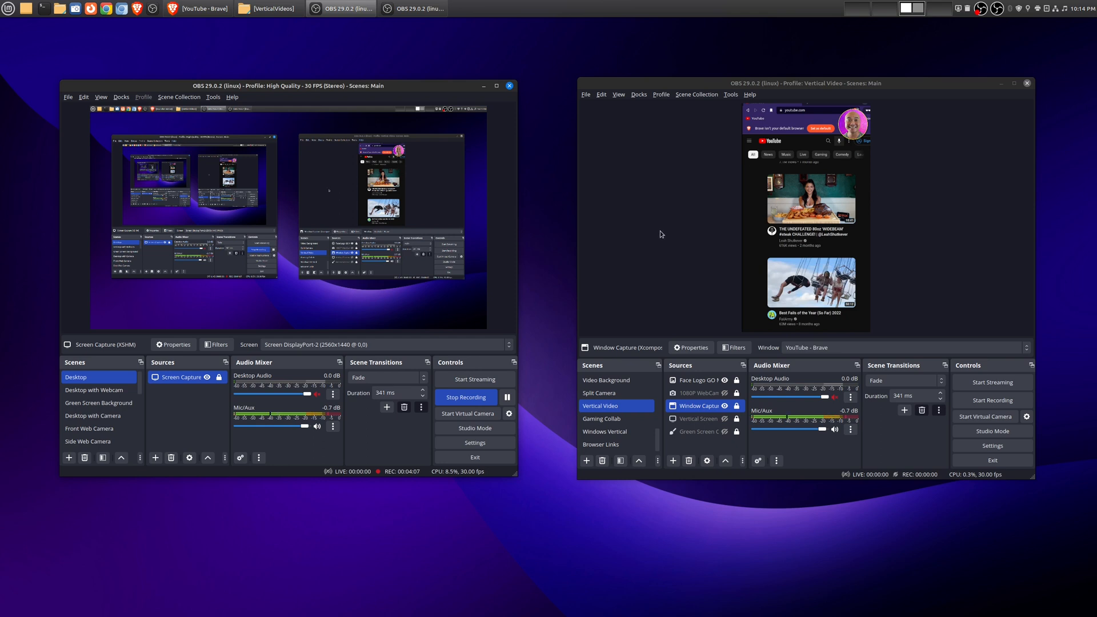
pyautogui.moveTo(661, 235)
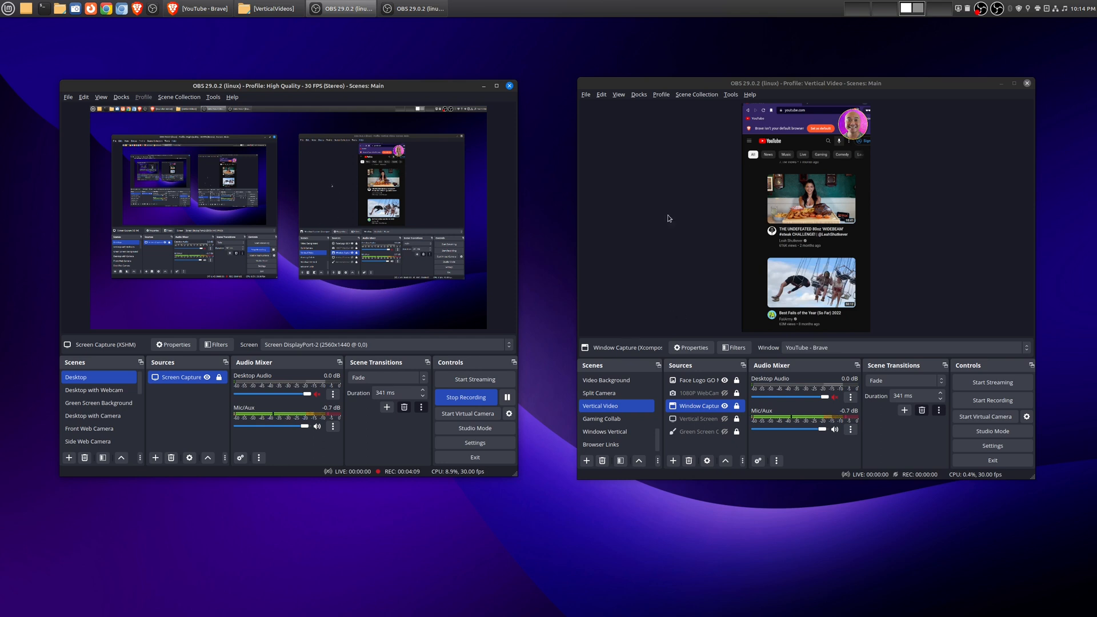
# Step: Launch OBS a third time, raising the 'OBS is already running' warning
pyautogui.click(697, 418)
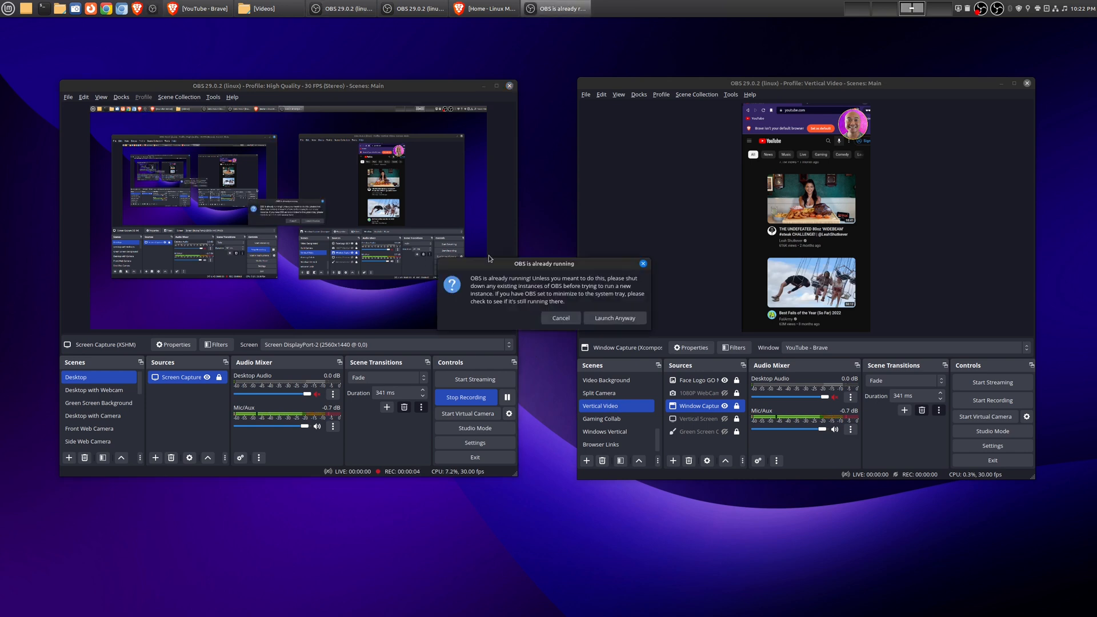
# Step: Run the third instance anyway, switch it to the Video Background scene and bring up its Settings
pyautogui.click(559, 317)
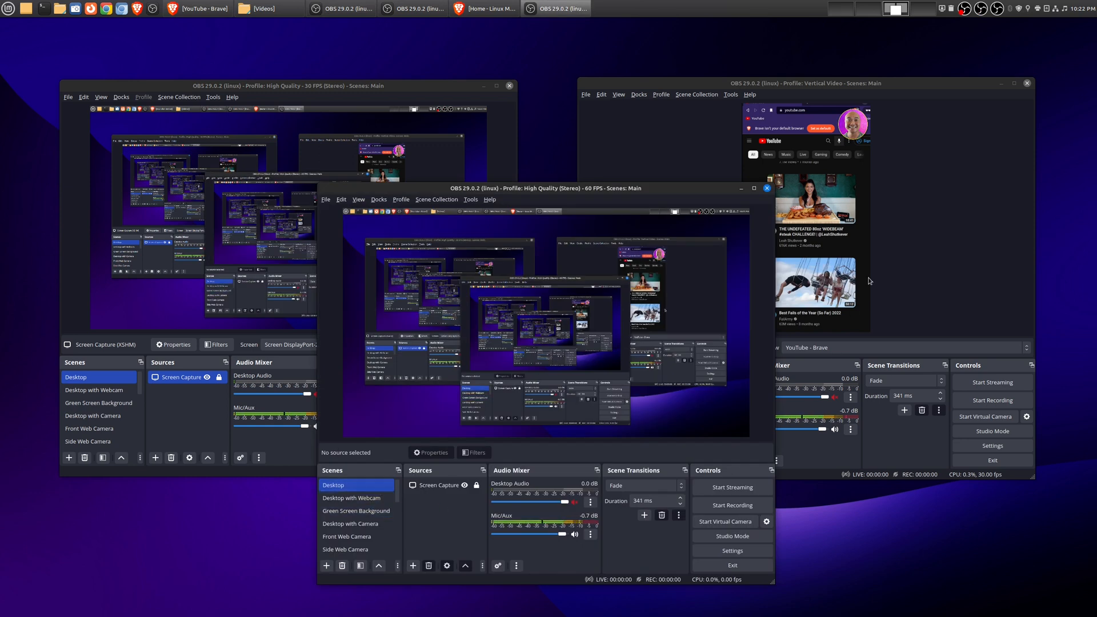
pyautogui.click(355, 497)
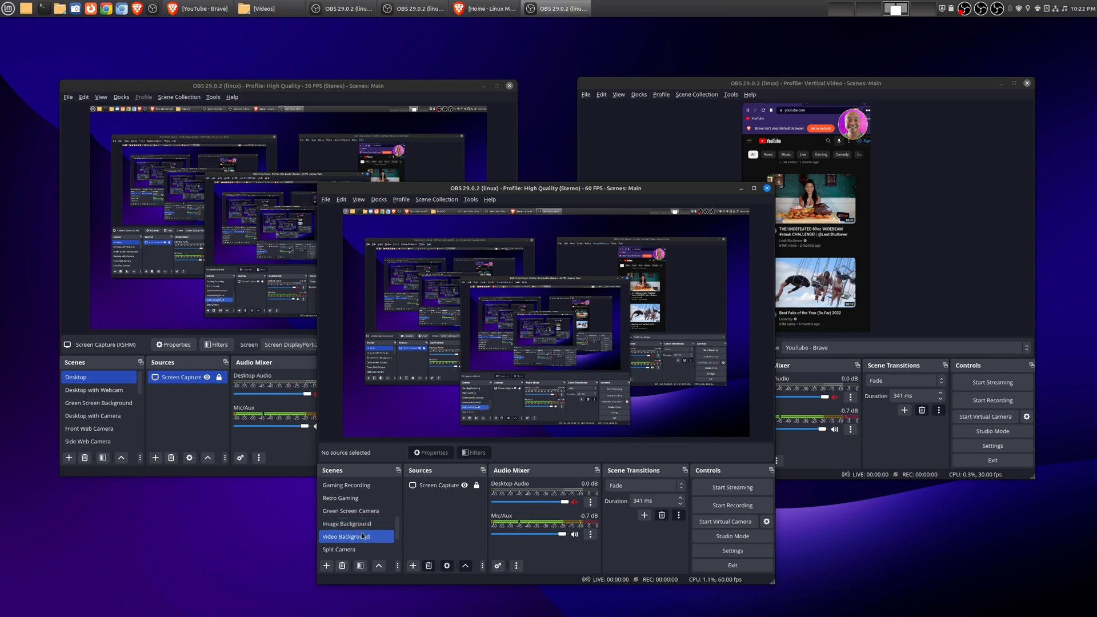
pyautogui.click(345, 537)
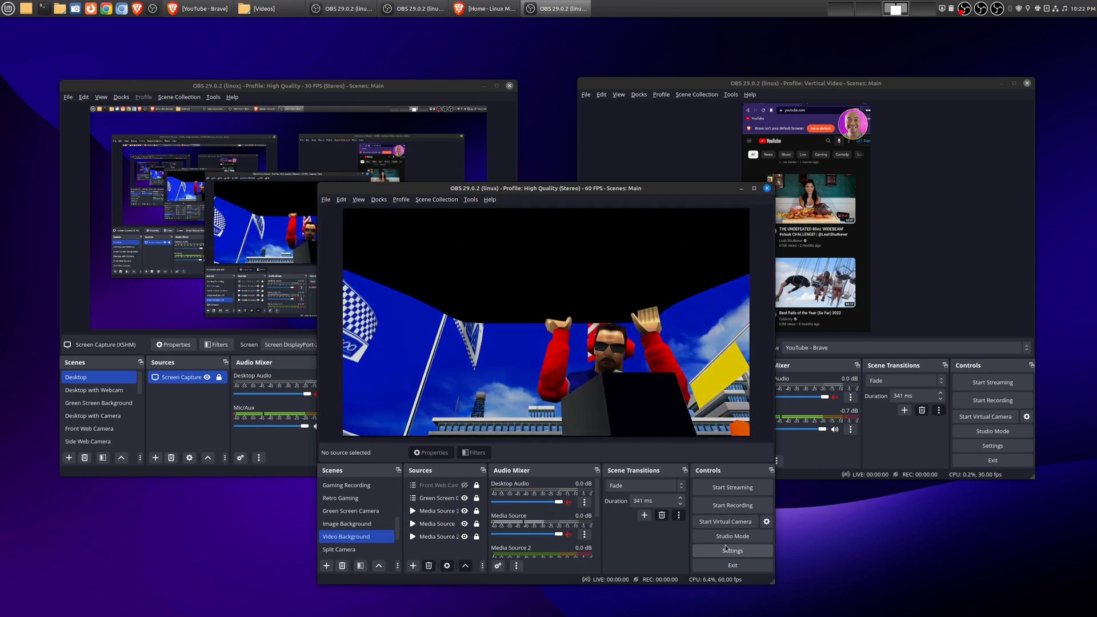
pyautogui.click(731, 551)
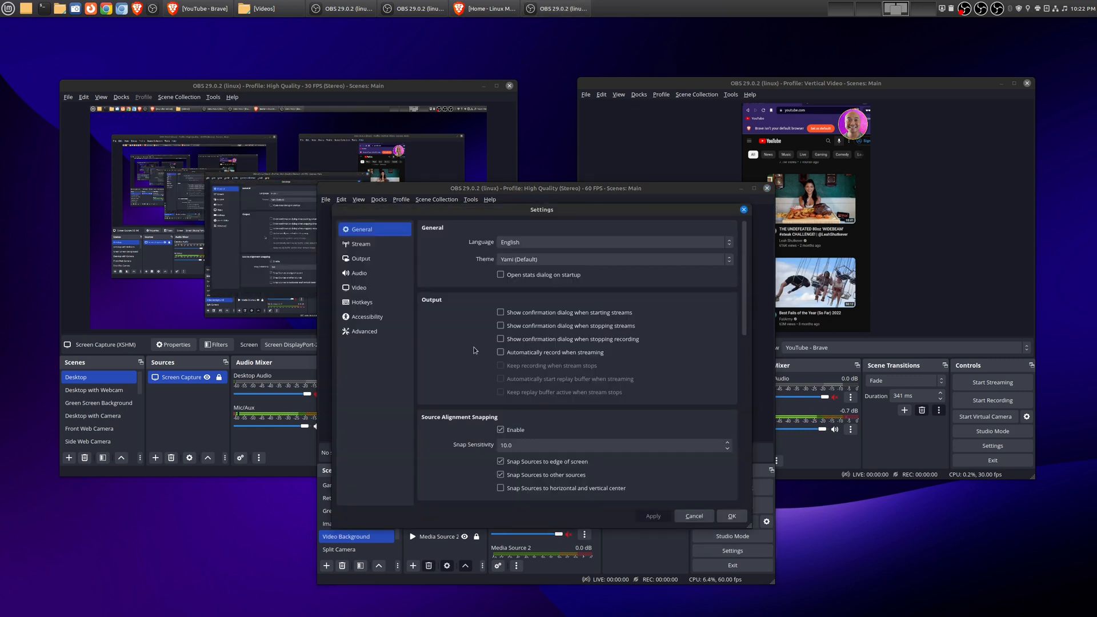
# Step: Go to Output > Recording and browse for a new recording path inside Videos
pyautogui.click(361, 258)
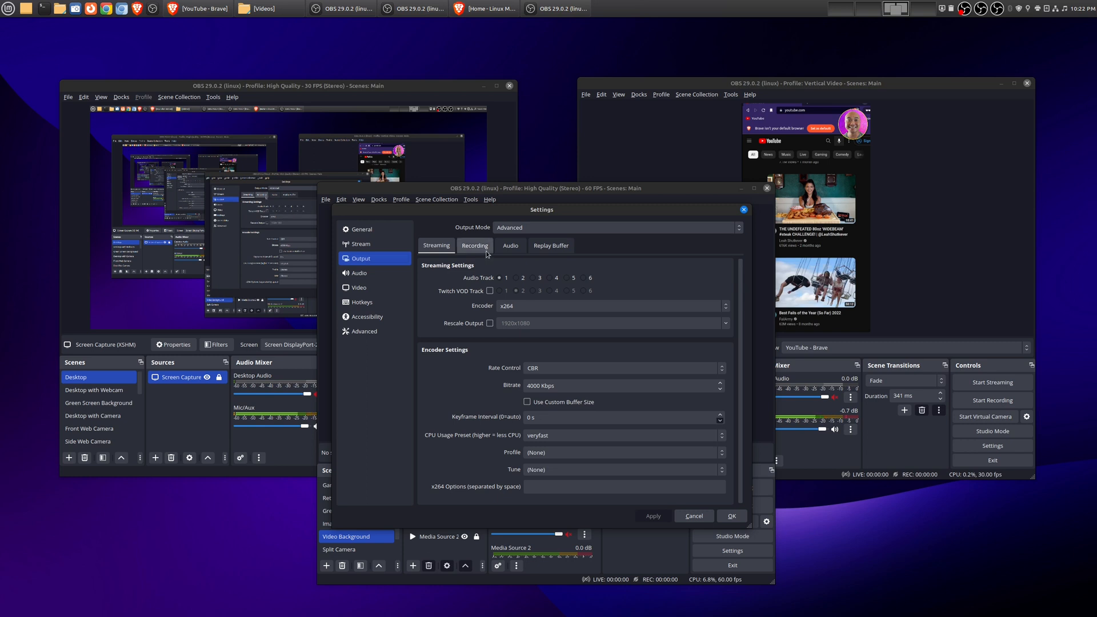
pyautogui.click(474, 246)
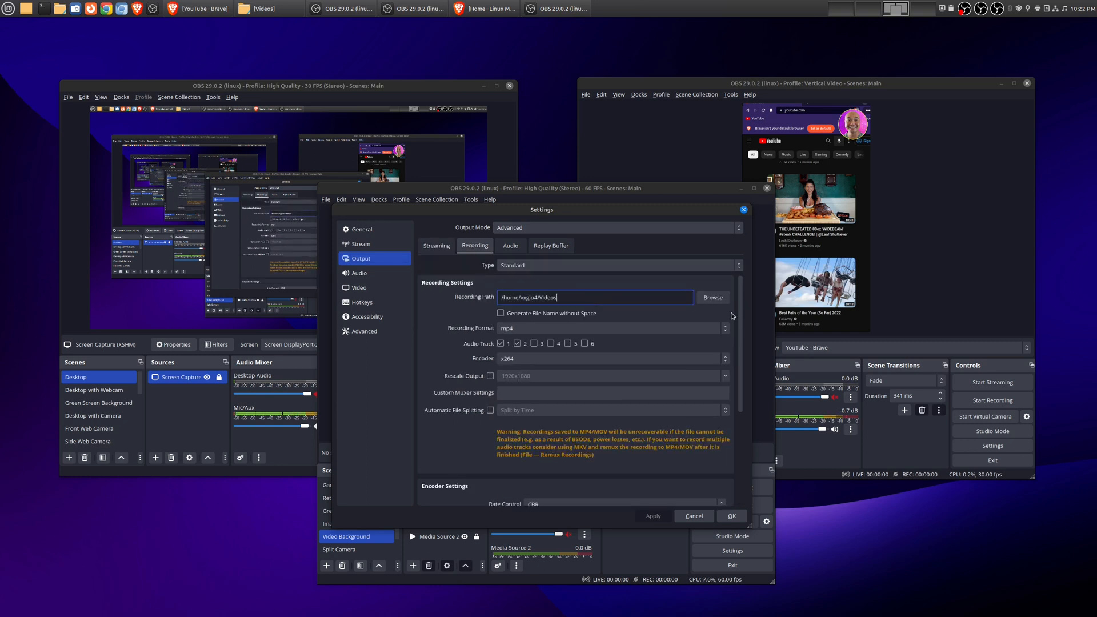
pyautogui.click(712, 297)
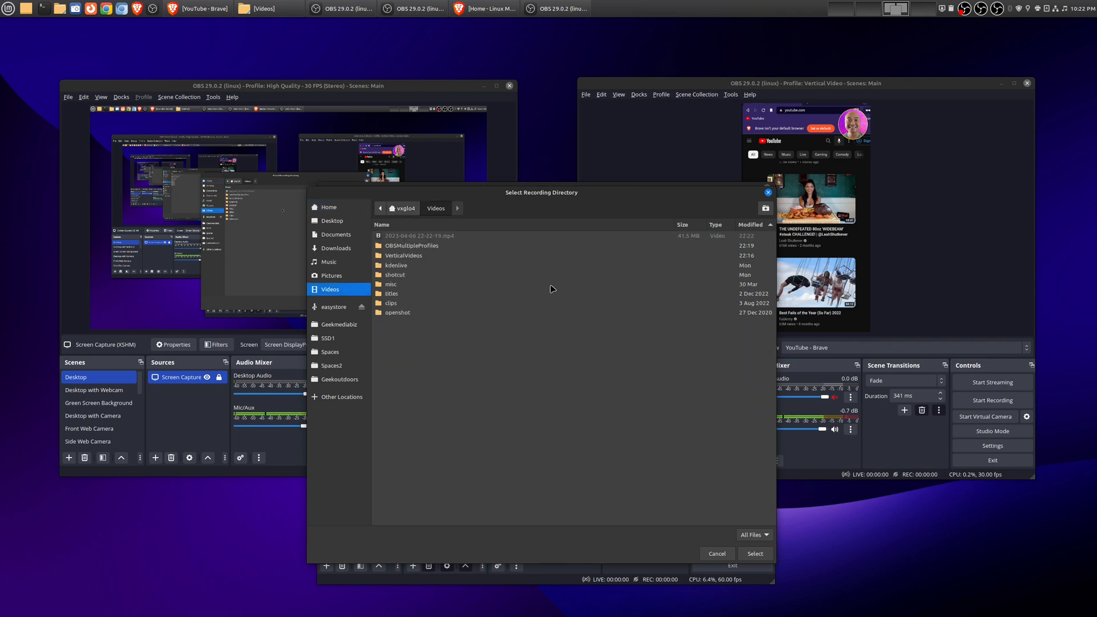
pyautogui.click(764, 208)
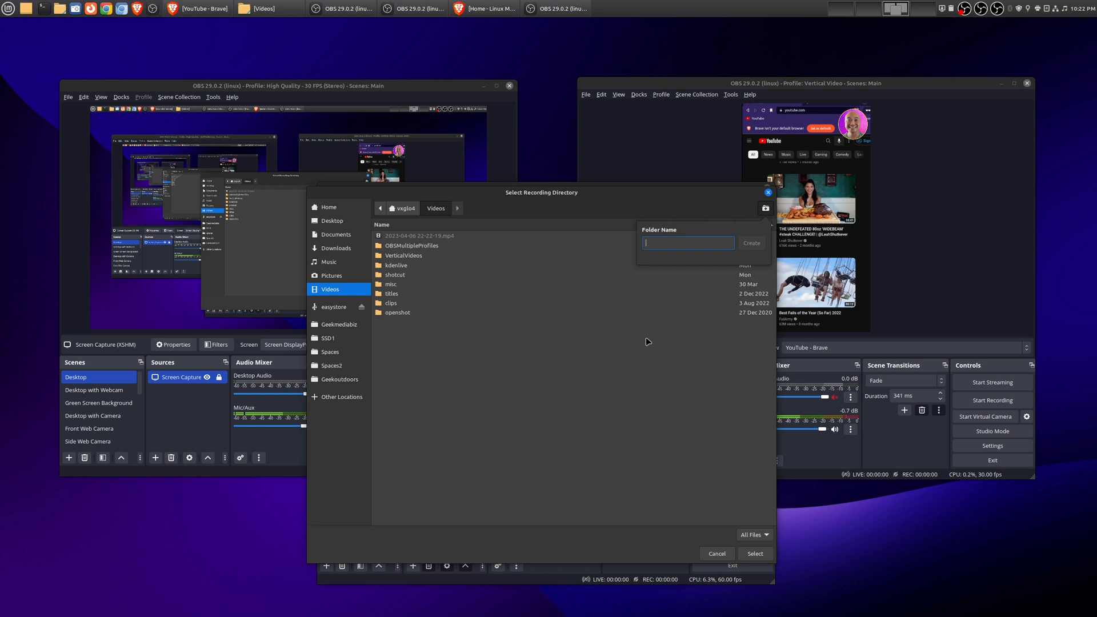
# Step: Create a VideoBackground folder, select it as the recording path and save the settings
pyautogui.write('VideoG')
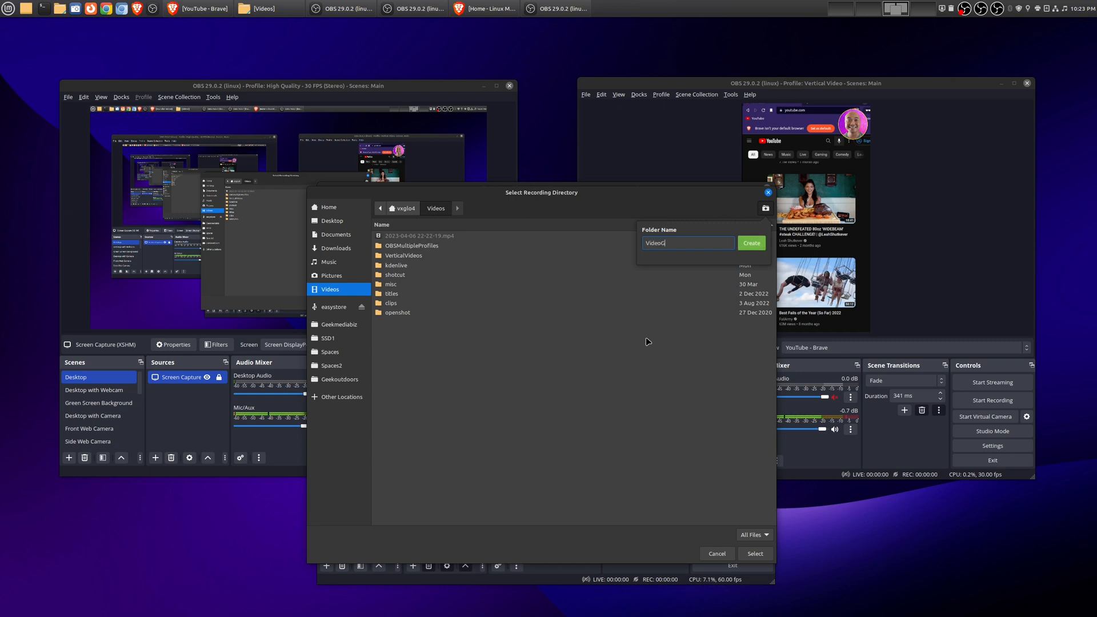
pyautogui.write('Ba')
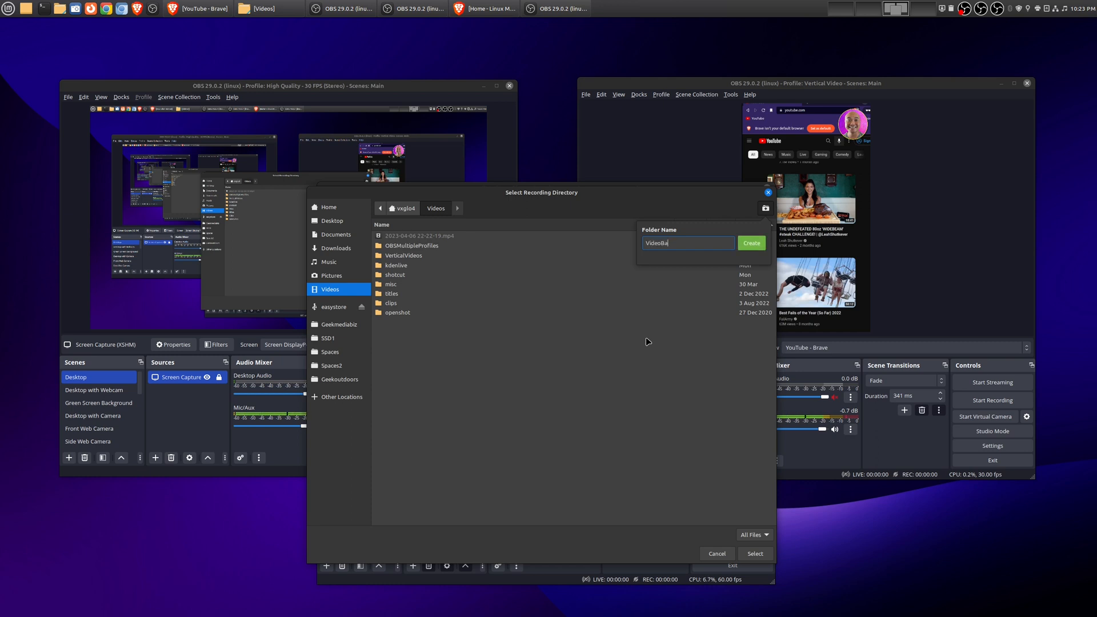
pyautogui.write('ckground')
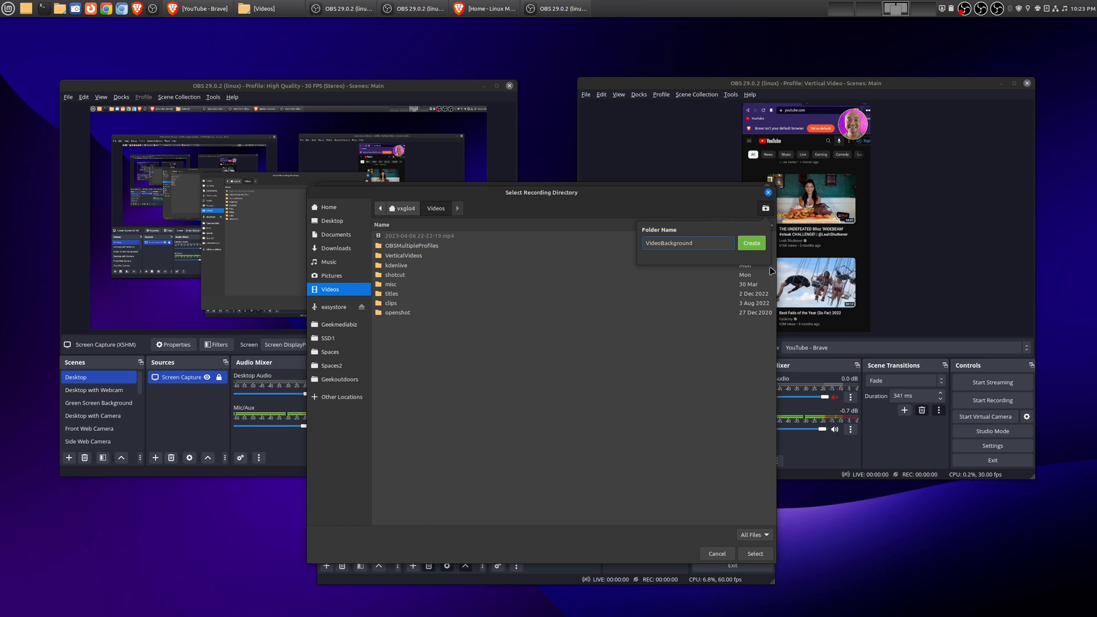
pyautogui.click(752, 243)
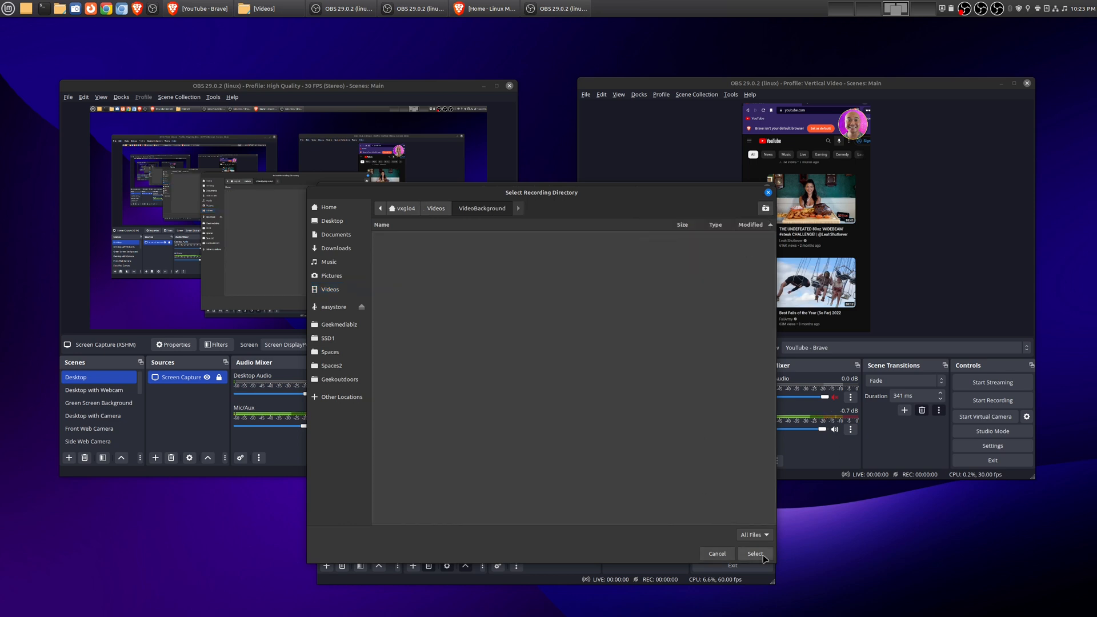
pyautogui.click(756, 553)
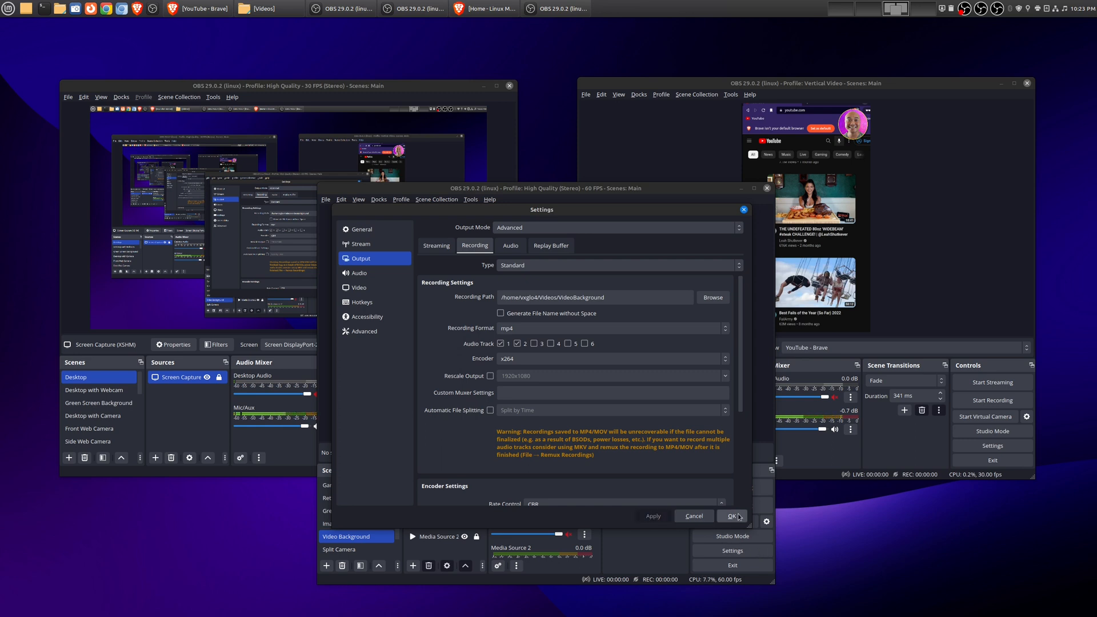
pyautogui.click(735, 515)
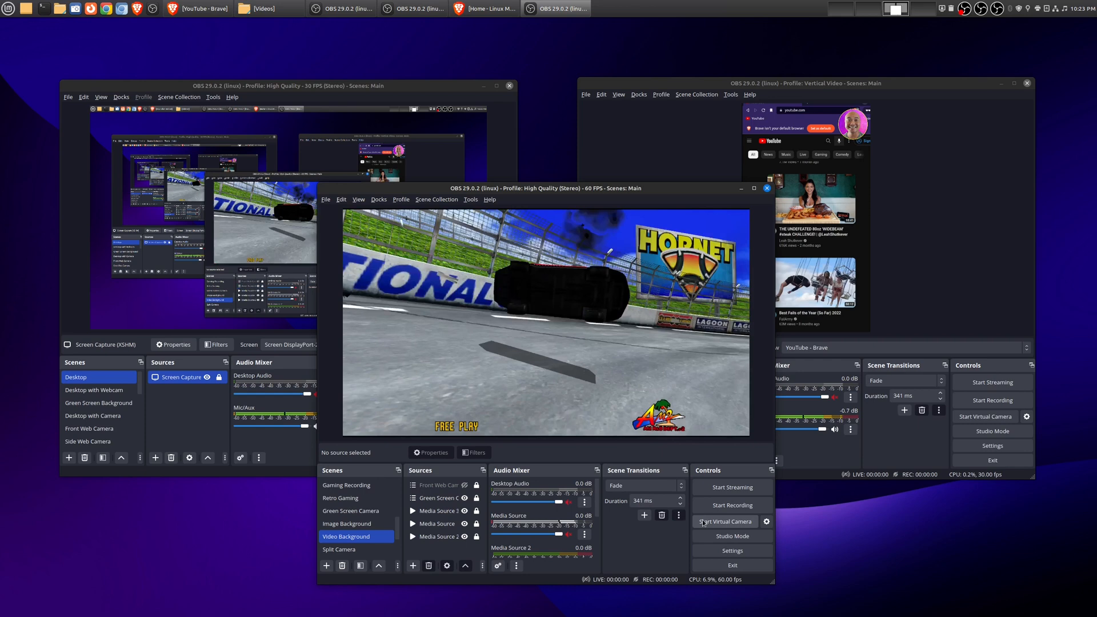
# Step: Start recording in the third (game background) OBS instance
pyautogui.click(731, 505)
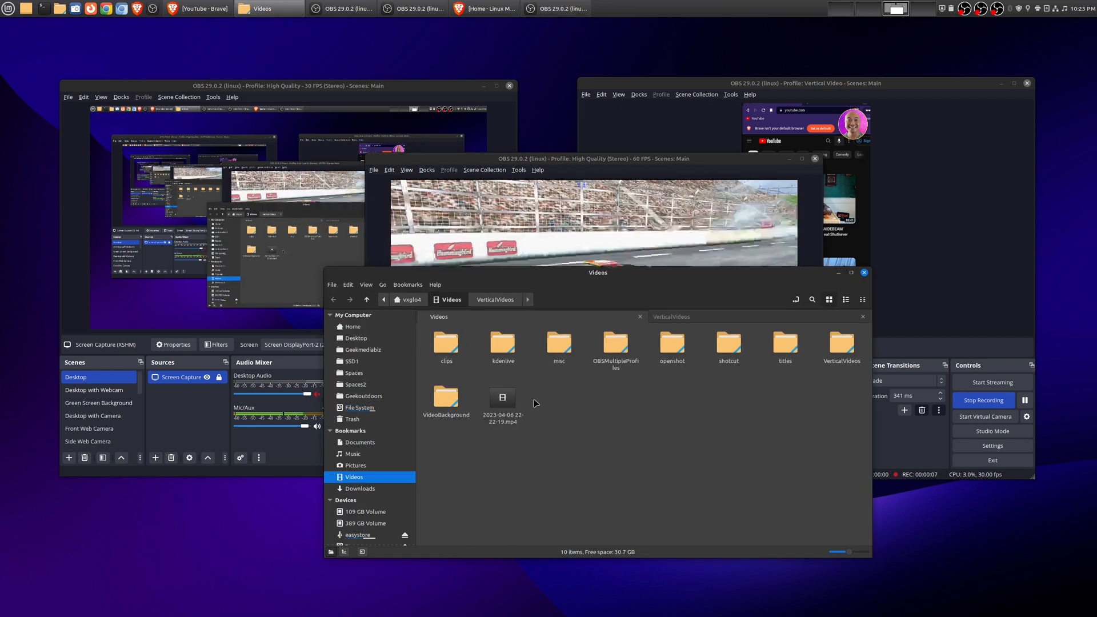
# Step: Open the VideoBackground folder in a new tab and stop the third instance's recording
pyautogui.doubleClick(842, 344)
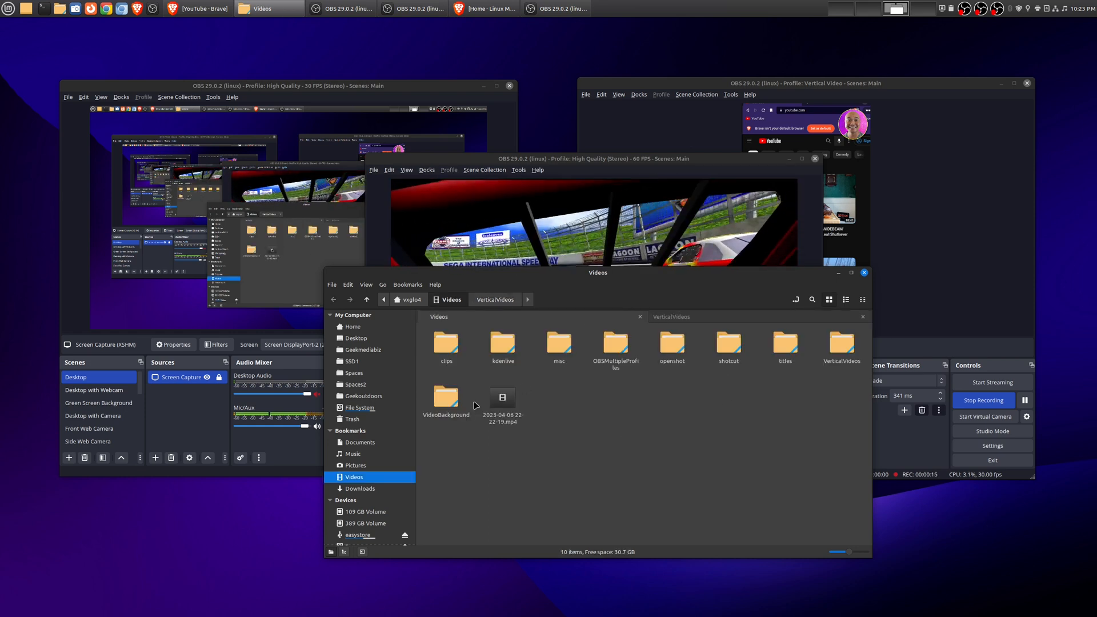
pyautogui.rightClick(445, 397)
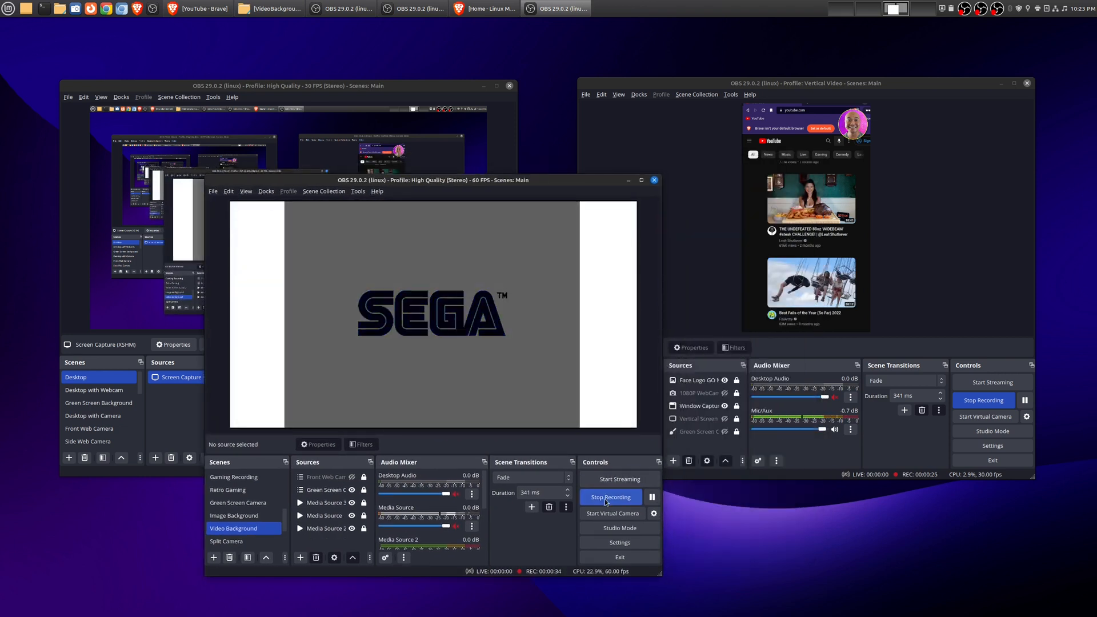
pyautogui.click(609, 497)
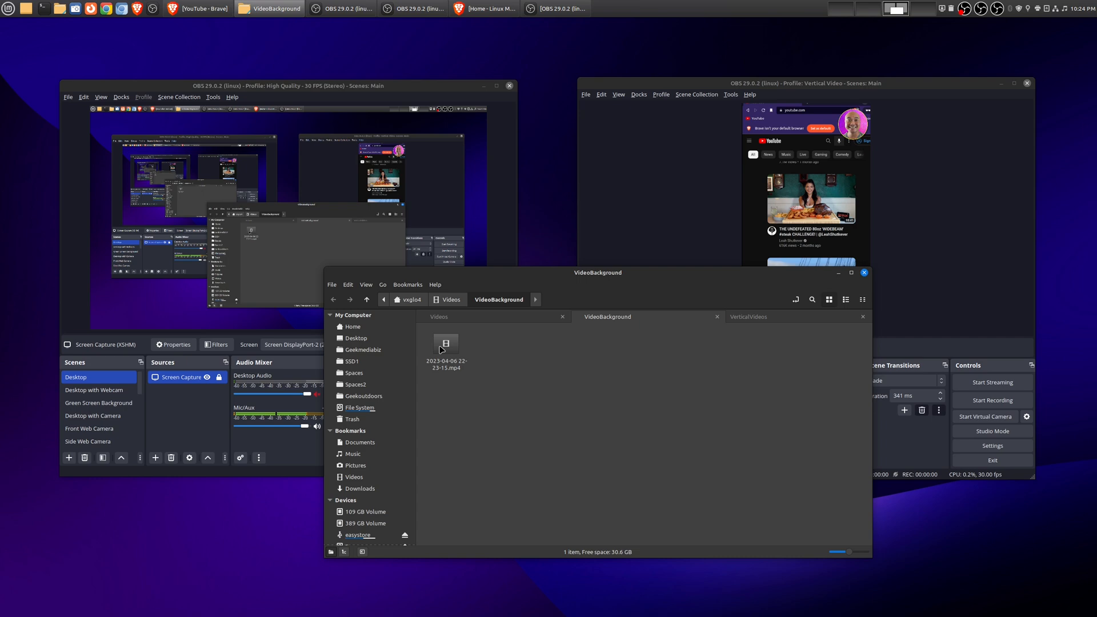
# Step: Play the game background mp4, then the newest VerticalVideos mp4, closing each player afterward
pyautogui.doubleClick(446, 344)
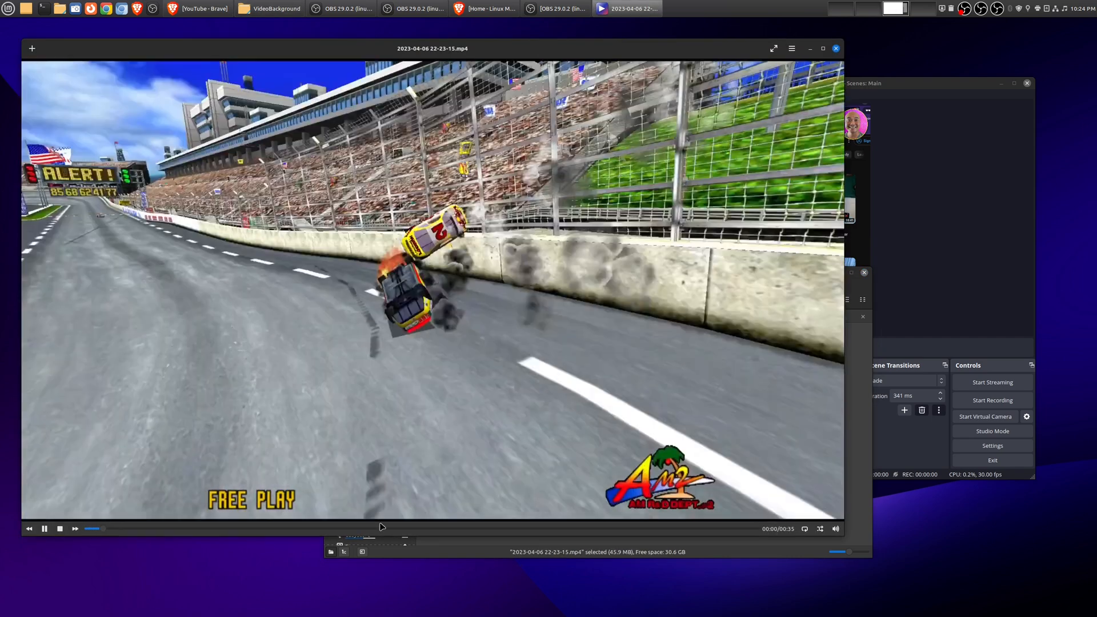
pyautogui.click(44, 528)
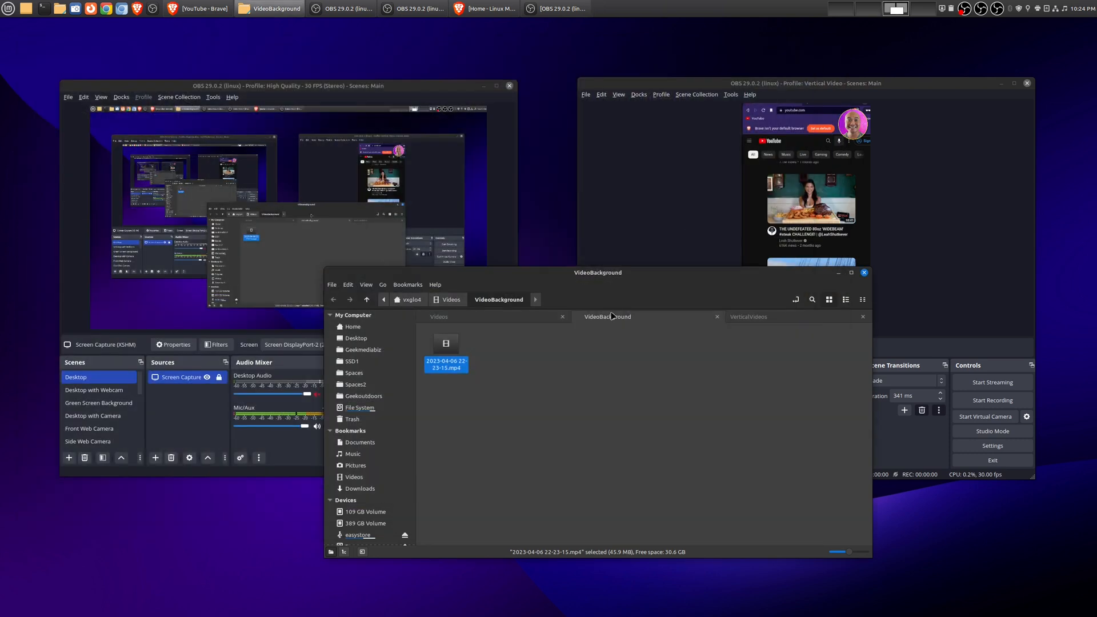
pyautogui.click(748, 316)
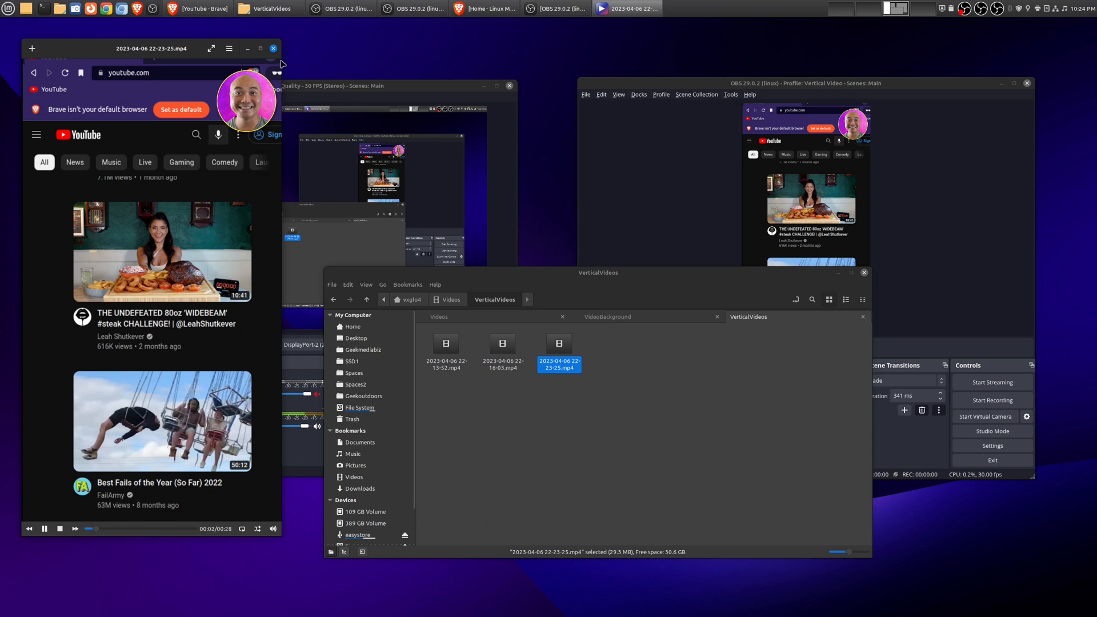
pyautogui.click(273, 48)
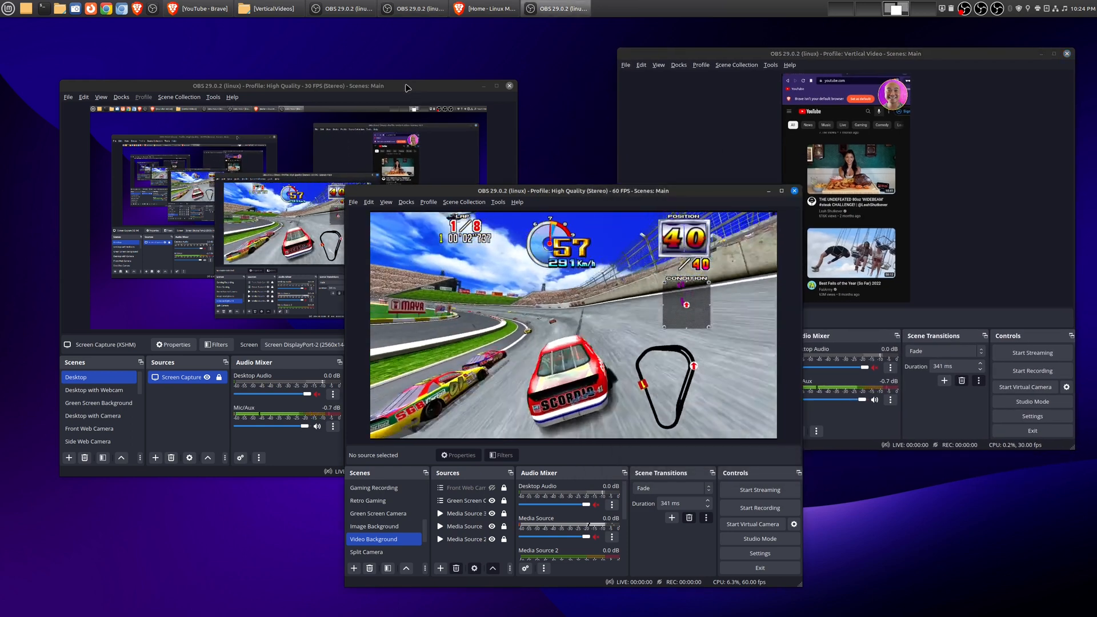
pyautogui.click(464, 336)
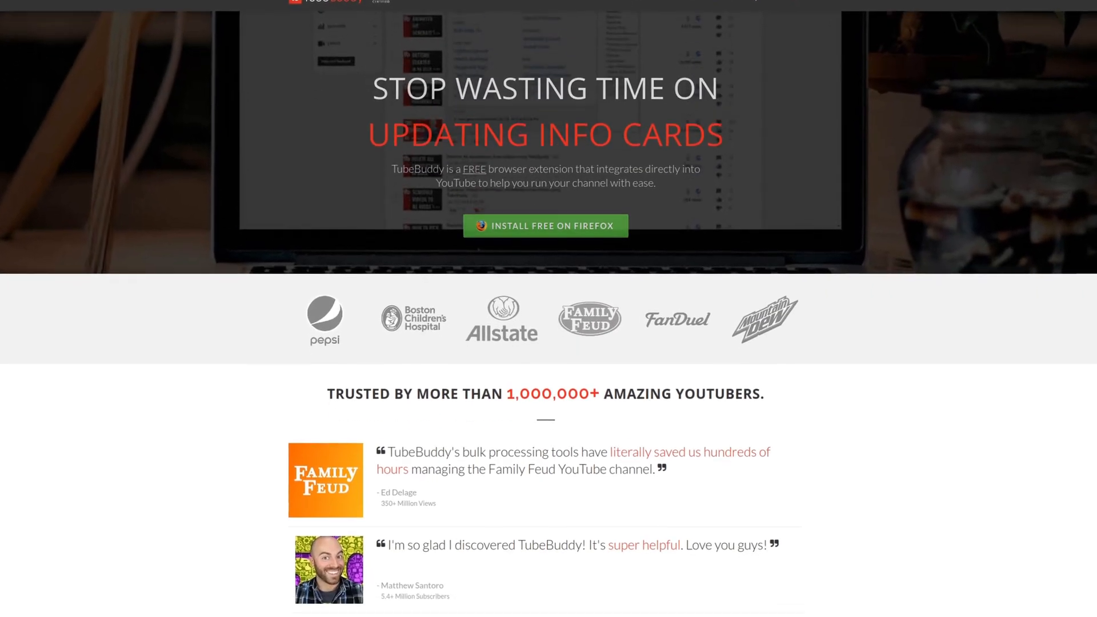
# Step: Scroll past the testimonials to the toolkit-inside-YouTube features section
pyautogui.scroll(-3)
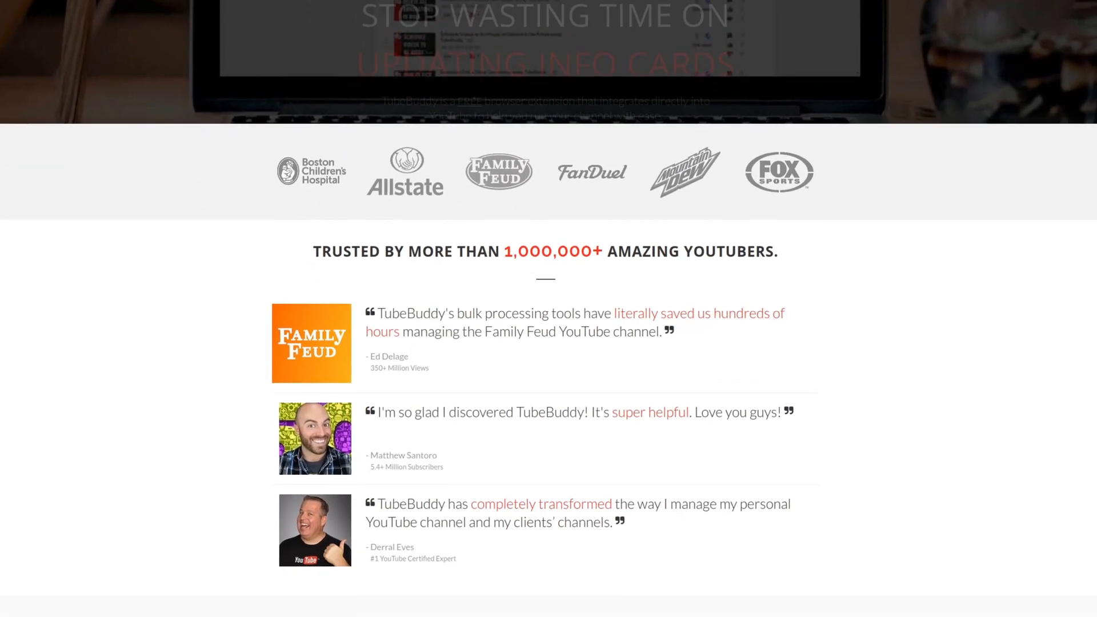
pyautogui.scroll(-3)
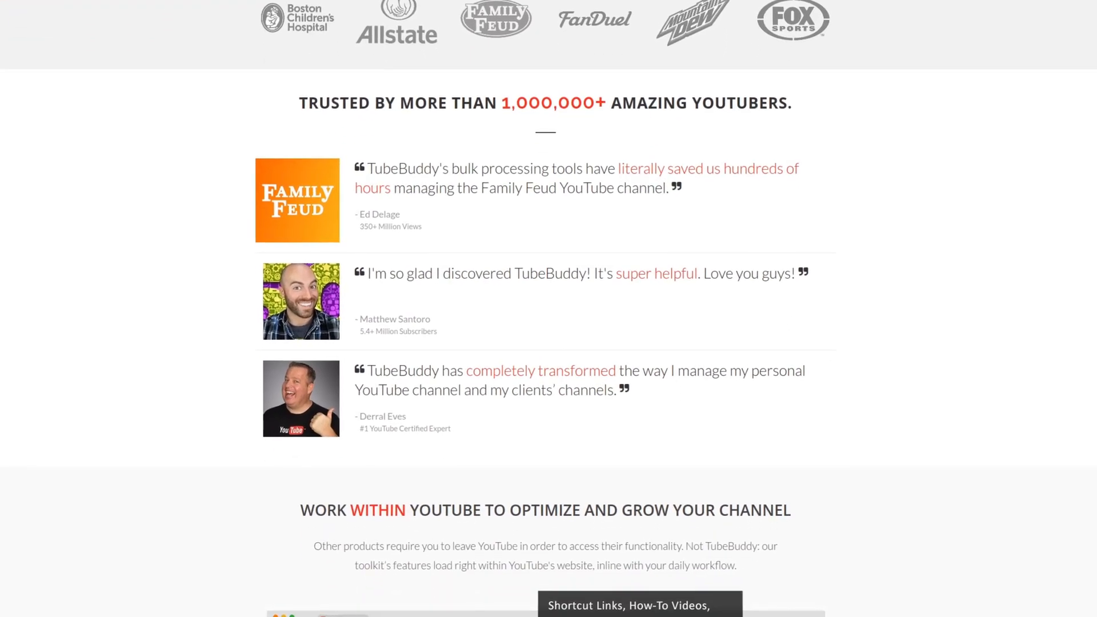
pyautogui.scroll(-3)
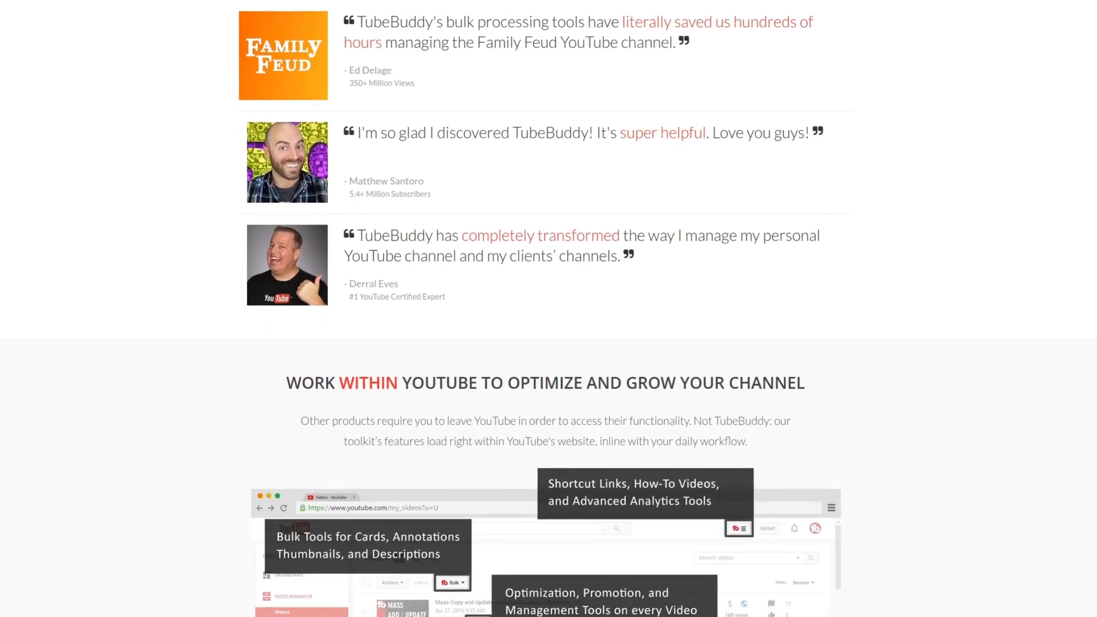
pyautogui.scroll(-3)
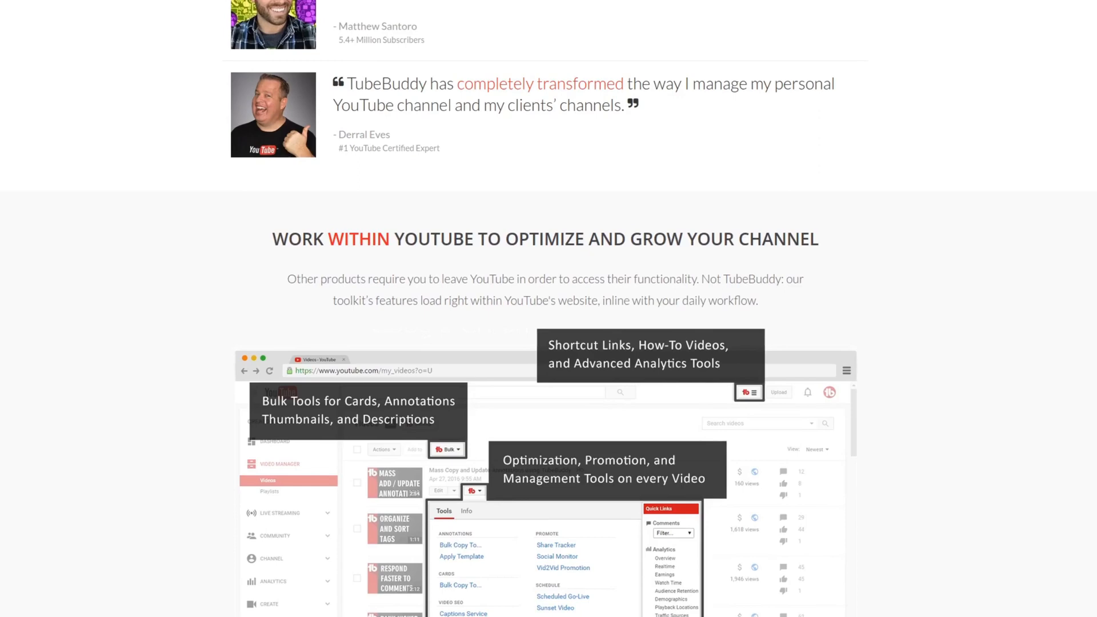